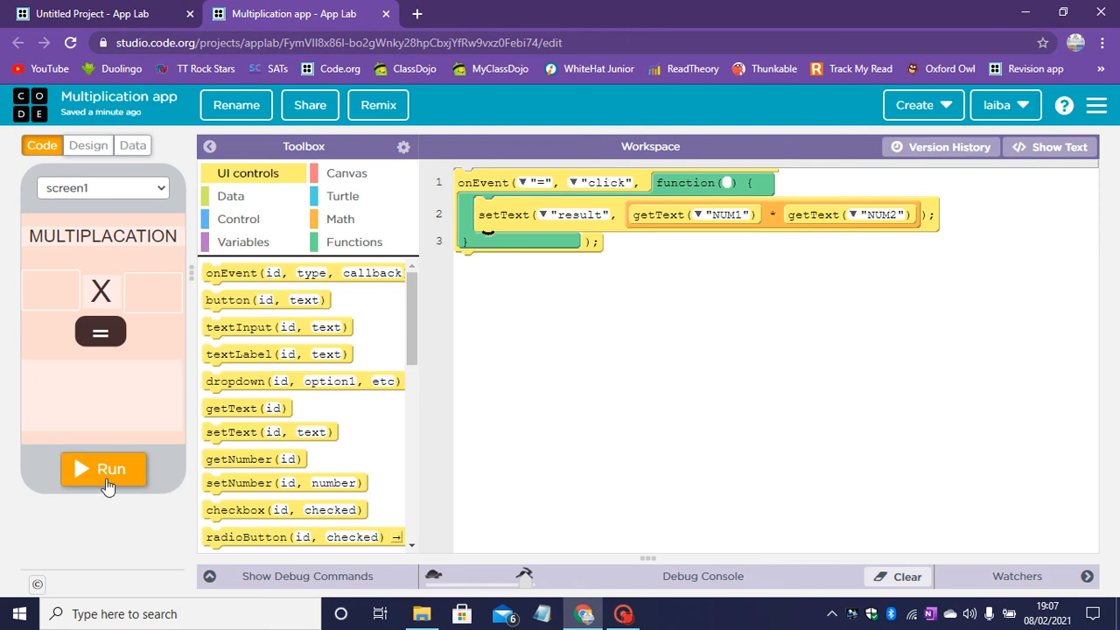
- Try the existing multiplication app by entering 5 and multiplying
{"action": "left_click", "coordinate": [103, 469]}
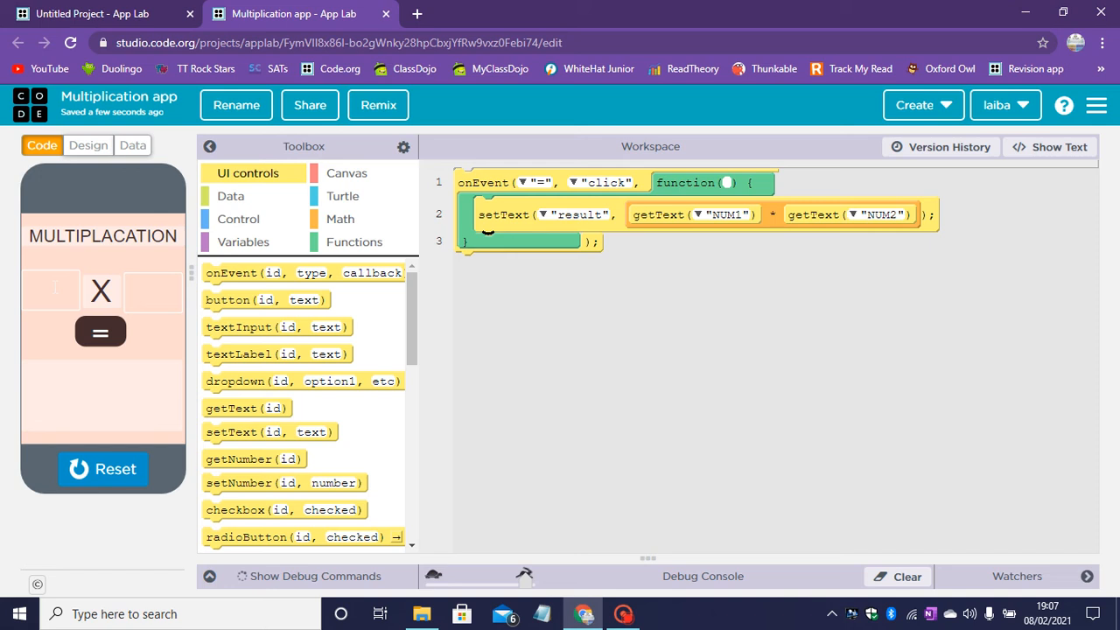
{"action": "type", "text": "5"}
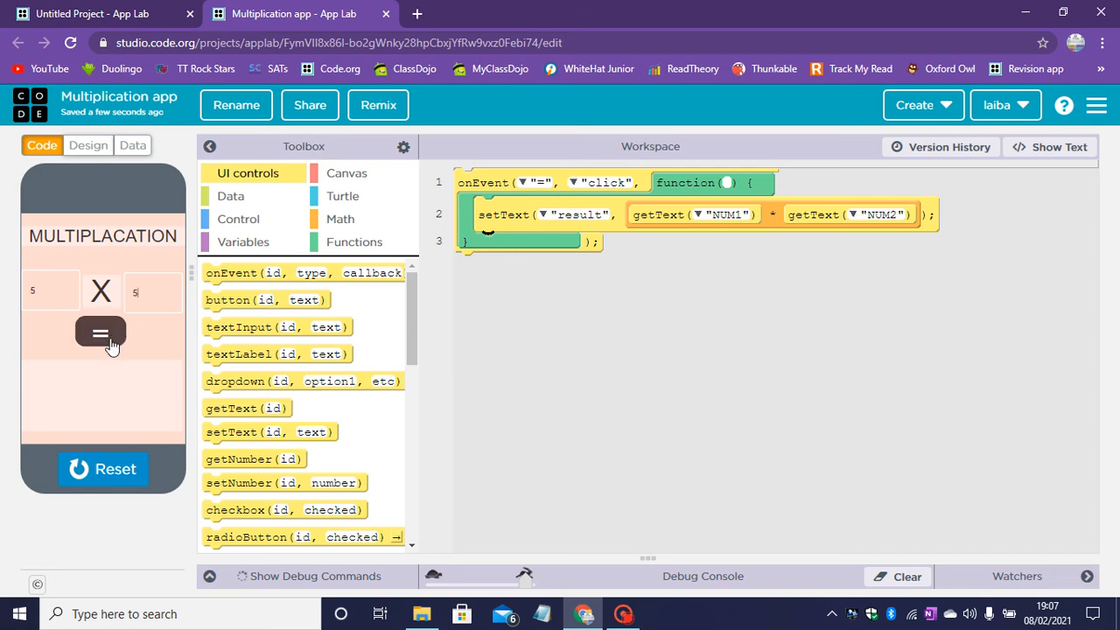
{"action": "left_click", "coordinate": [100, 331]}
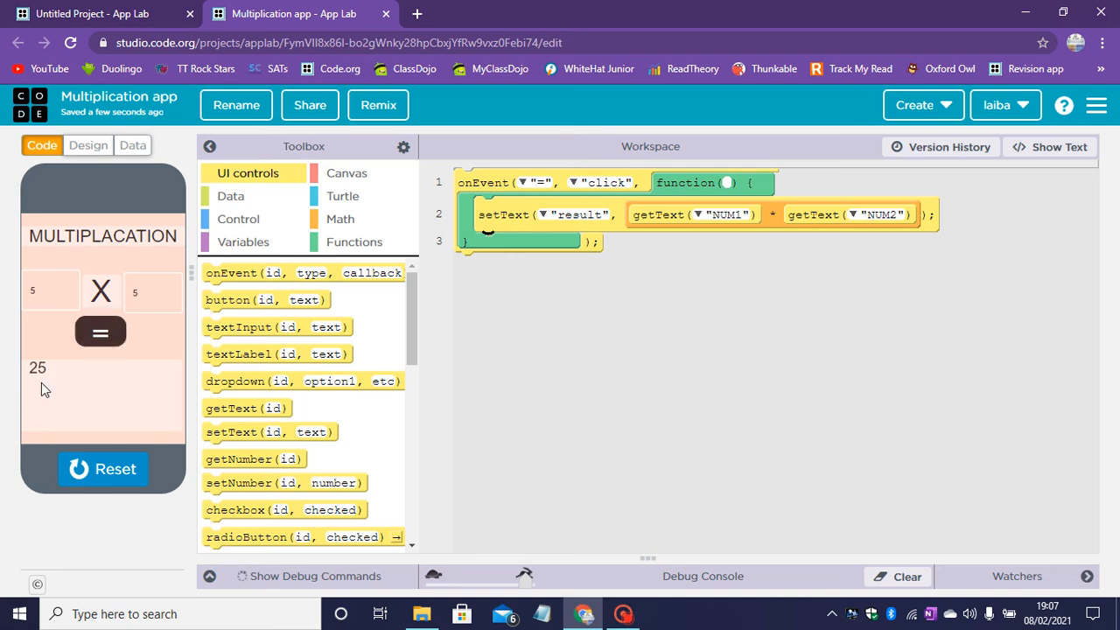
{"action": "mouse_move", "coordinate": [225, 430]}
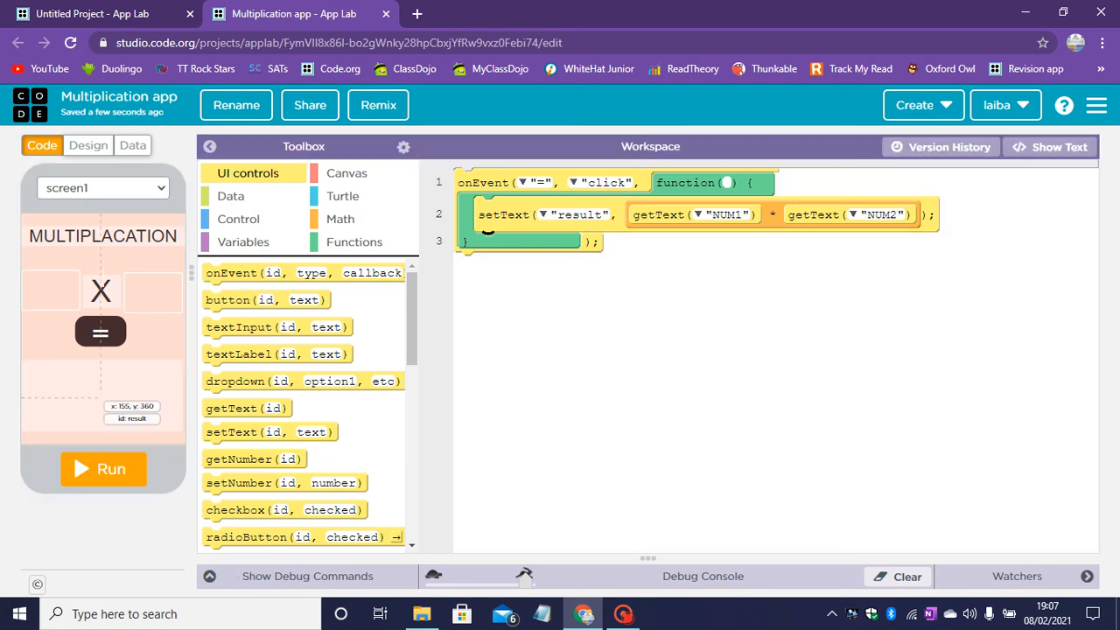
- In the Untitled Project's Design view, choose the Millennial theme
{"action": "left_click", "coordinate": [92, 13]}
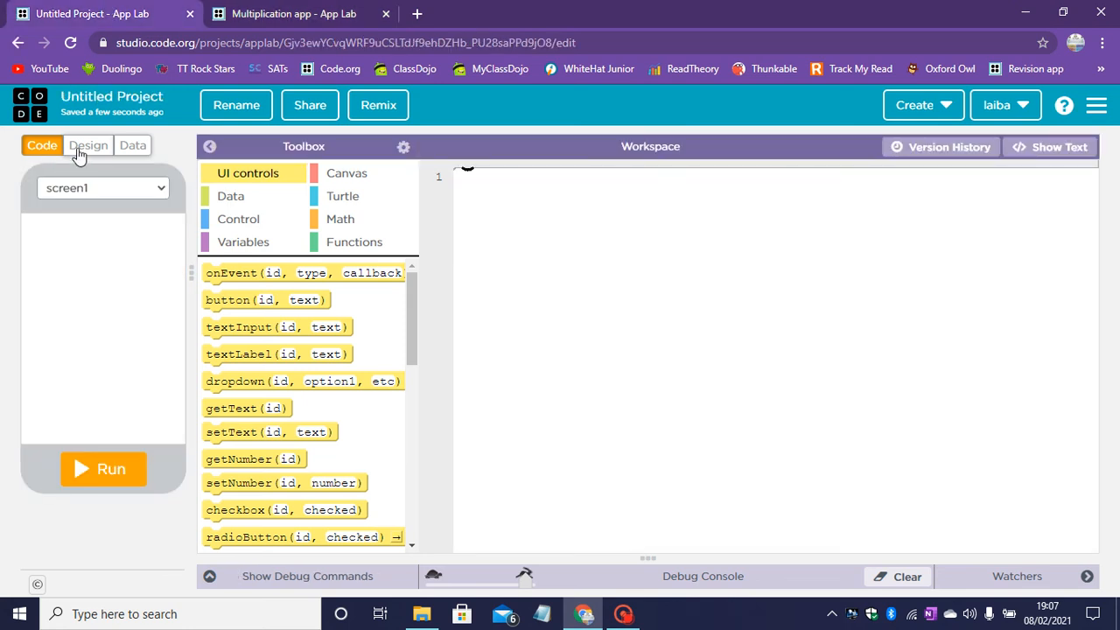
{"action": "left_click", "coordinate": [87, 146]}
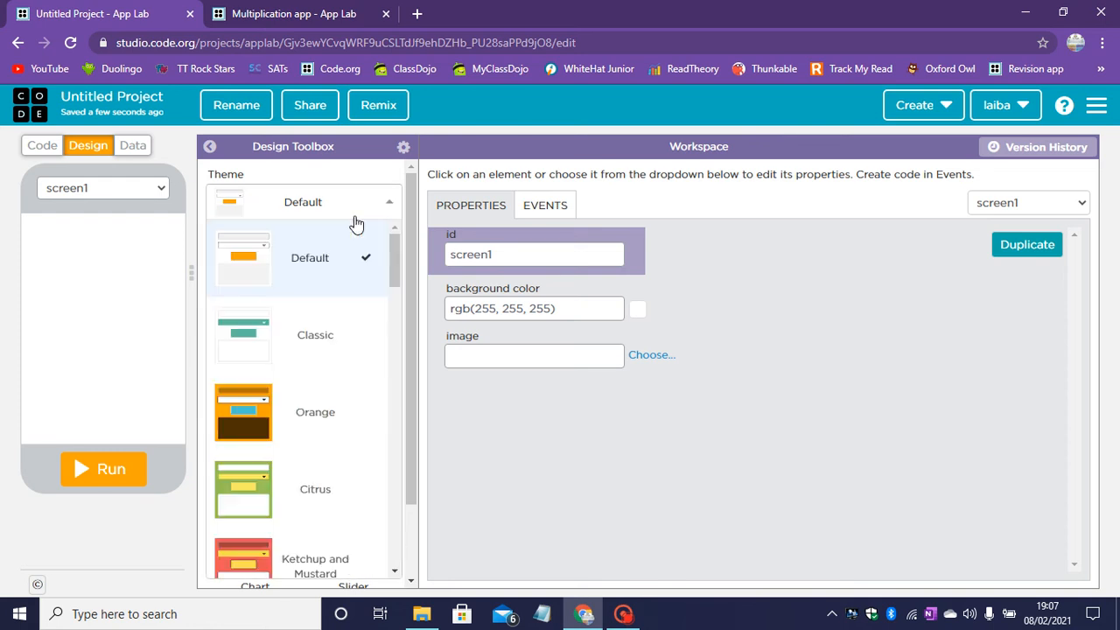
{"action": "scroll", "scroll_direction": "down", "scroll_amount": 3}
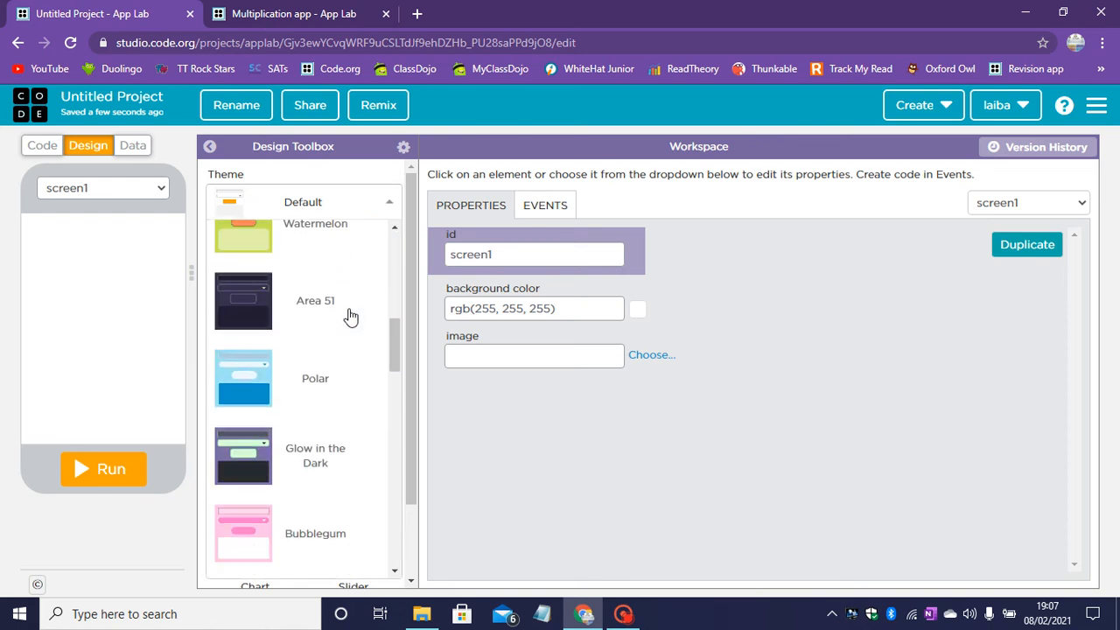
{"action": "scroll", "scroll_direction": "down", "scroll_amount": 3}
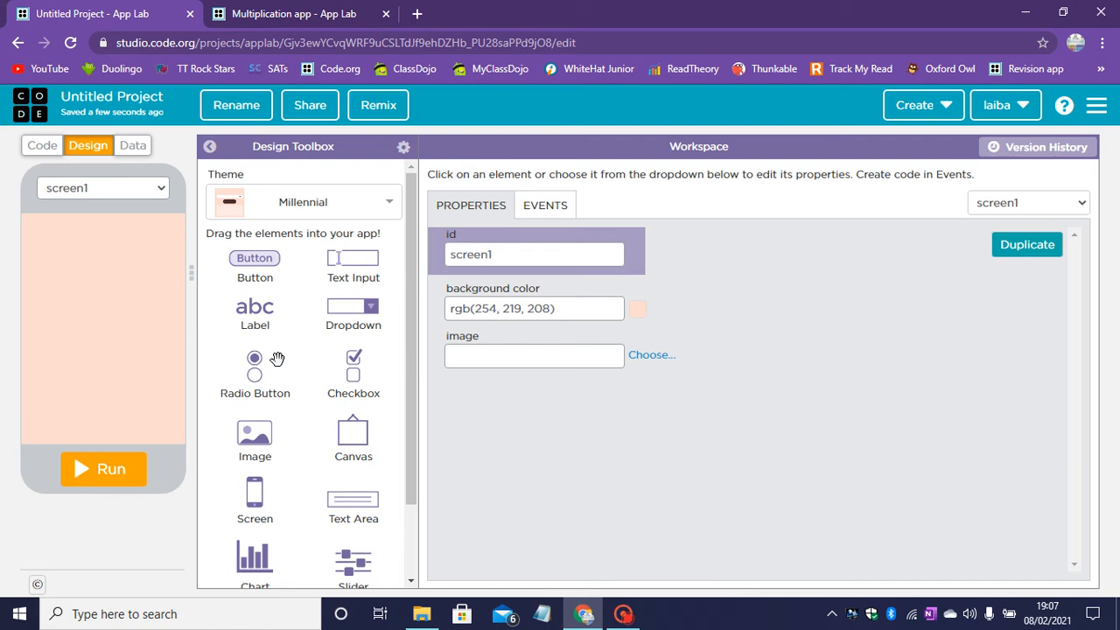
{"action": "mouse_move", "coordinate": [249, 322]}
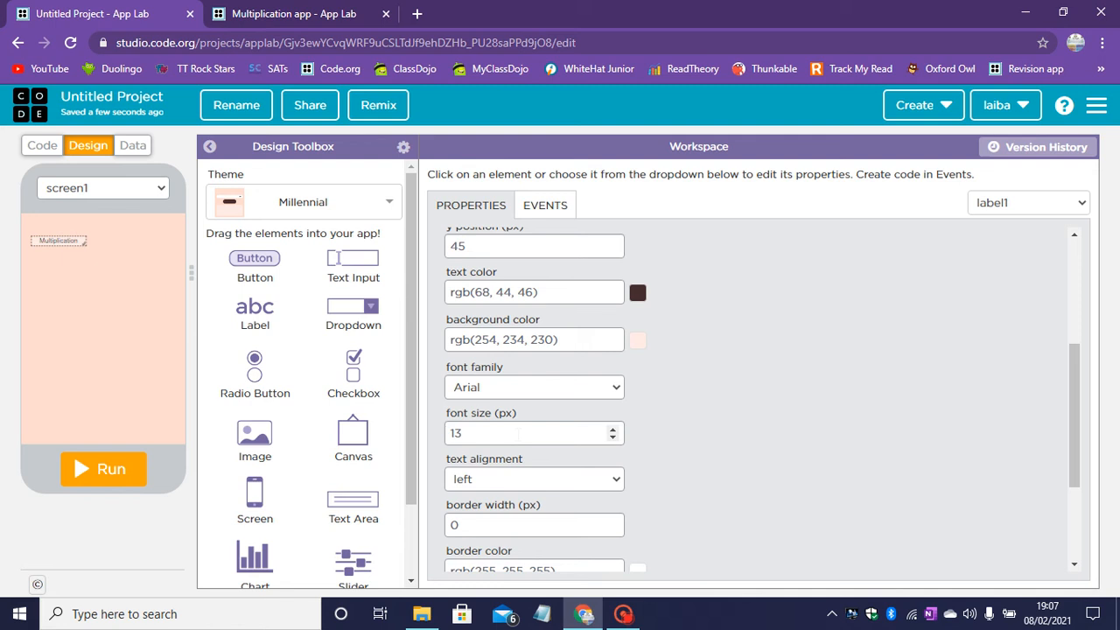
- Enlarge the Multiplication title label to font size 60, then 50, and add a text input below
{"action": "left_click", "coordinate": [525, 433]}
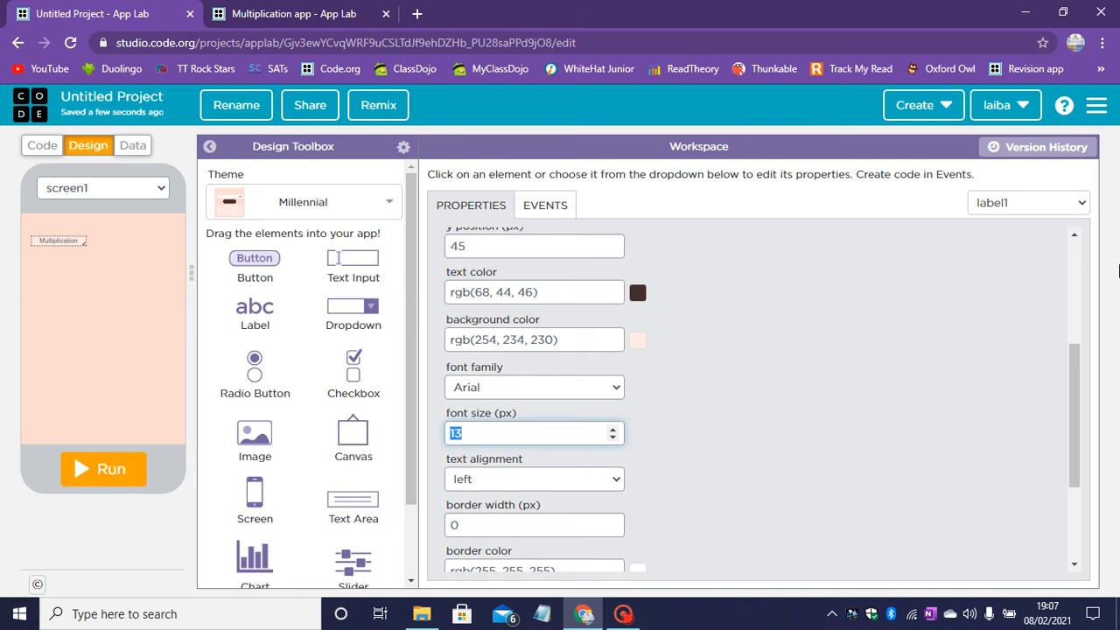
{"action": "type", "text": "60"}
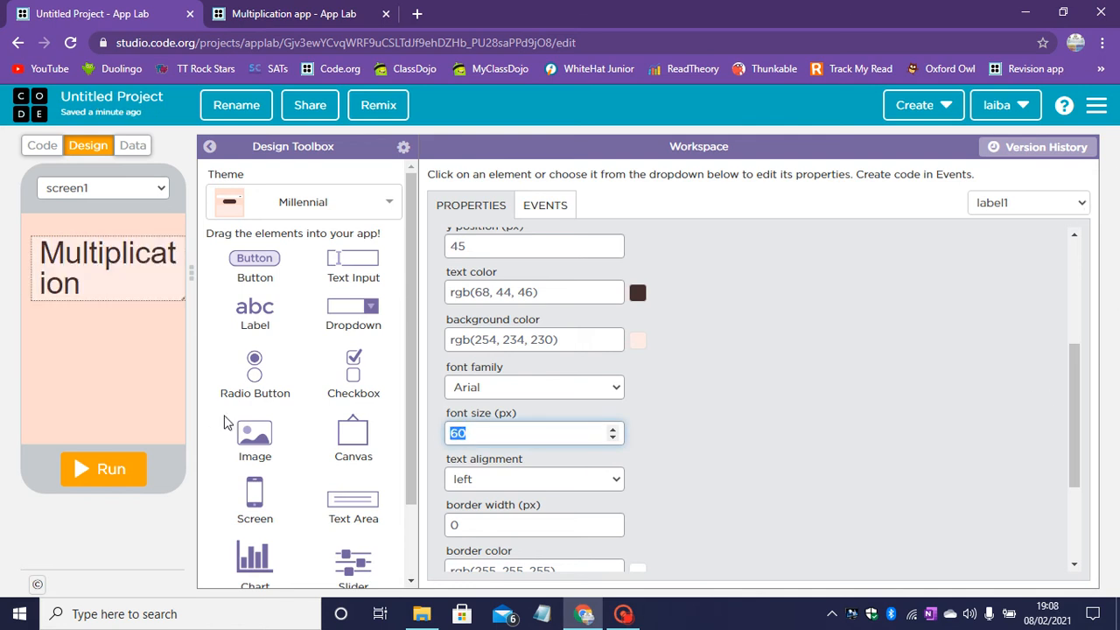
{"action": "type", "text": "50"}
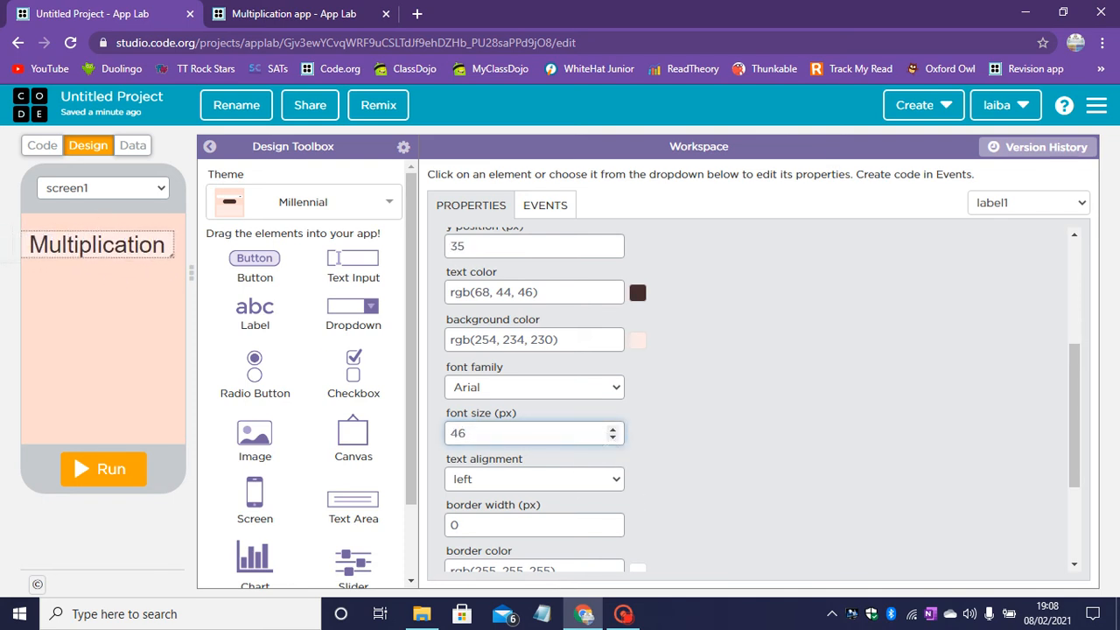
{"action": "left_click", "coordinate": [534, 432]}
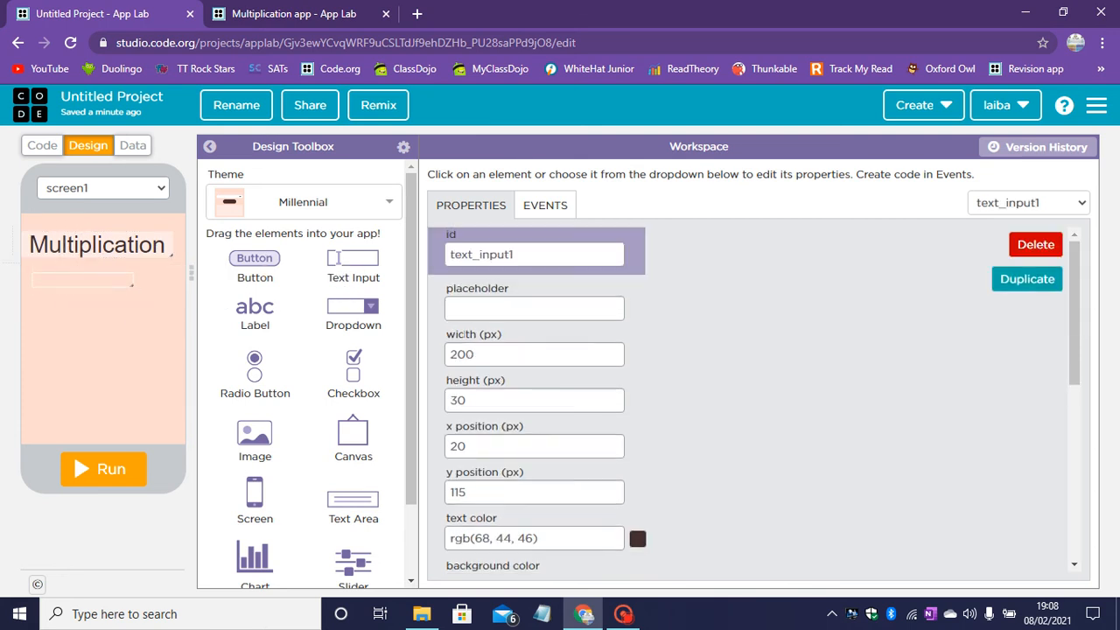
- Make the first text input NUM1, width 108, with font size 20
{"action": "left_click", "coordinate": [533, 353]}
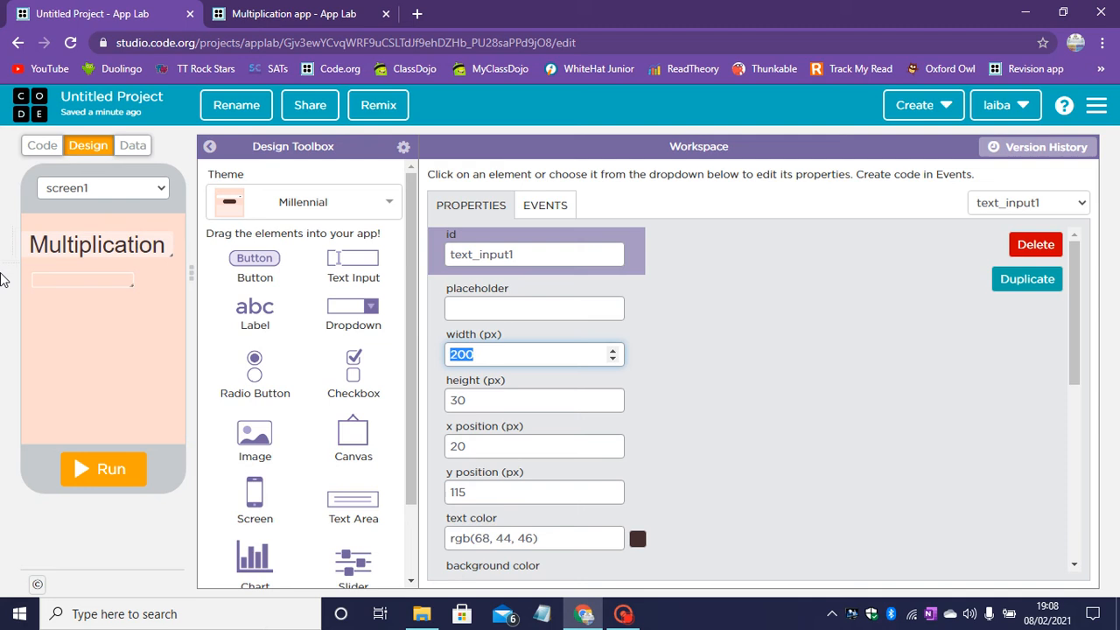
{"action": "type", "text": "108"}
{"action": "left_click", "coordinate": [535, 254]}
{"action": "type", "text": "U"}
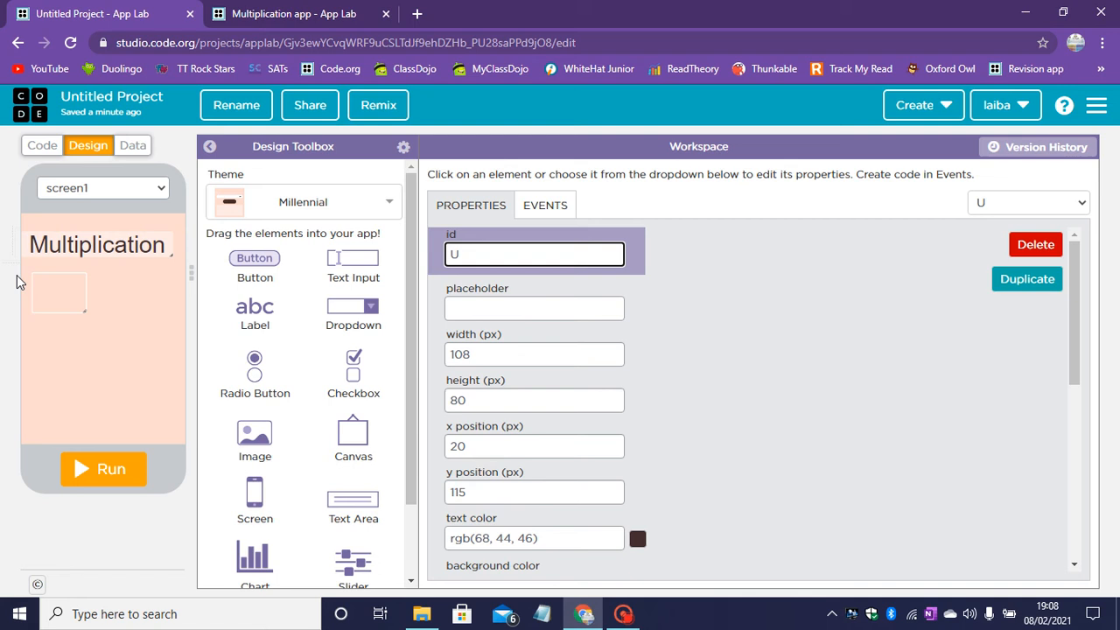
{"action": "type", "text": "NUM1"}
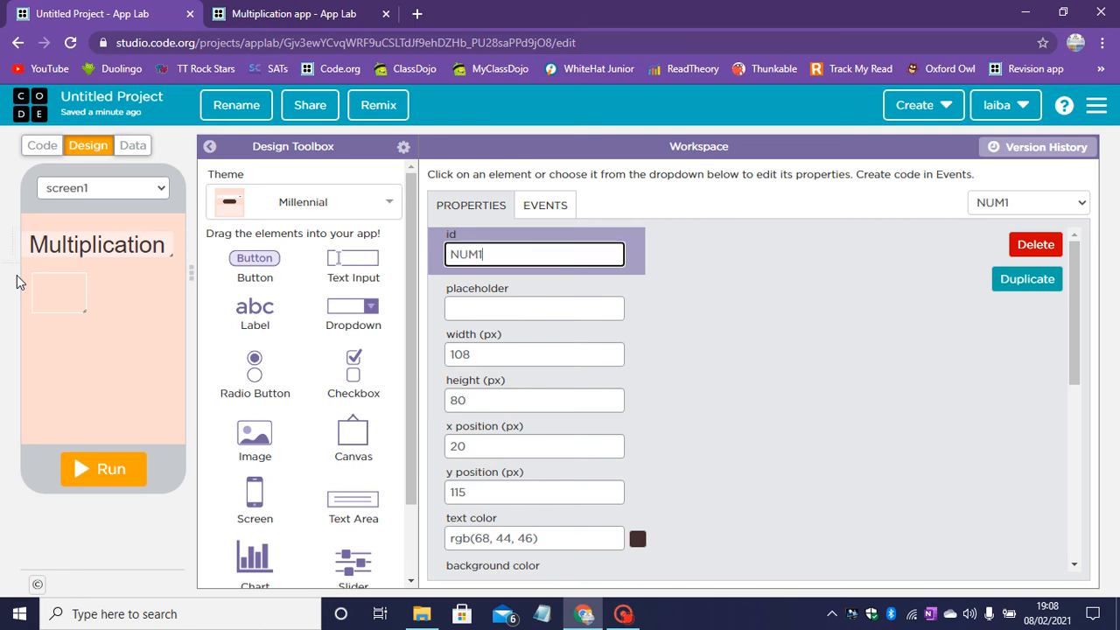
{"action": "scroll", "scroll_direction": "down", "scroll_amount": 3}
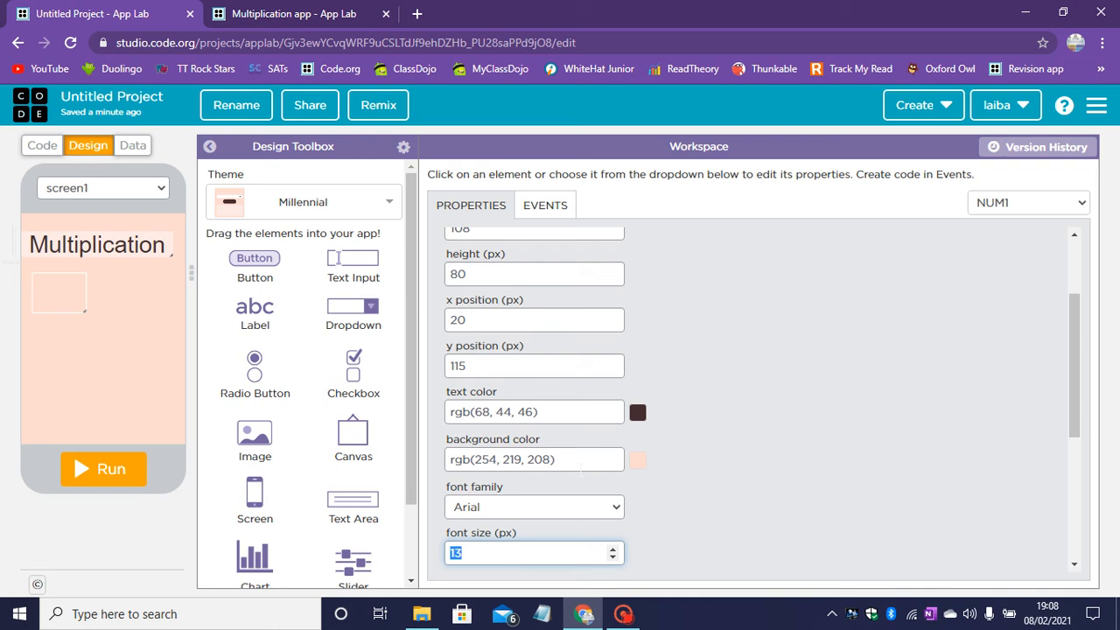
{"action": "type", "text": "20"}
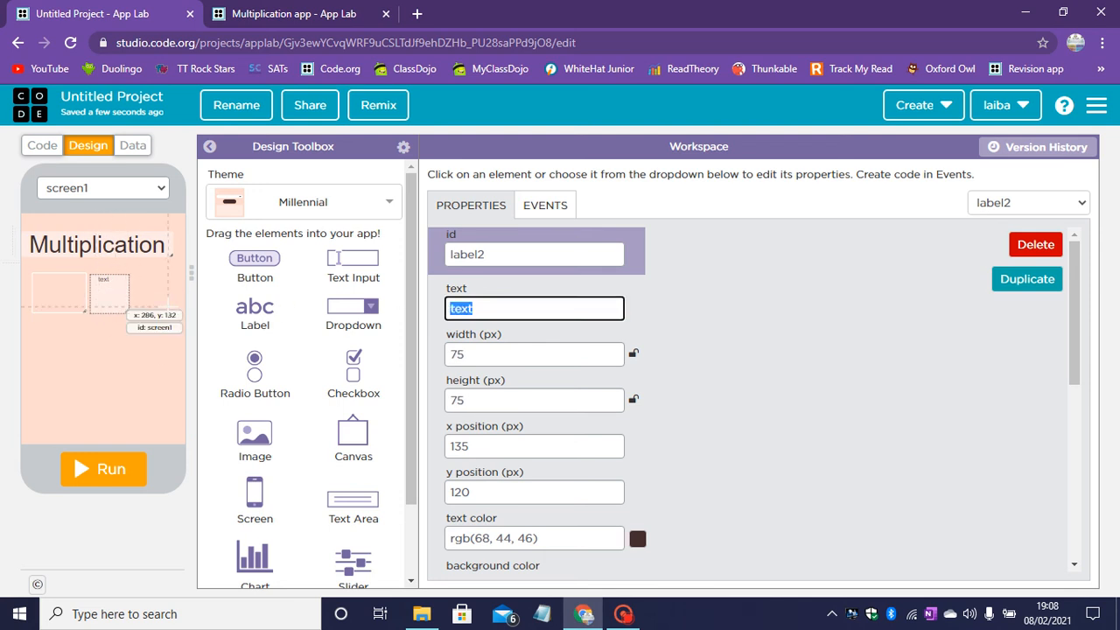
- Place the new label beside NUM1 showing X at font size 60
{"action": "left_click_drag", "start_coordinate": [109, 294], "coordinate": [87, 315]}
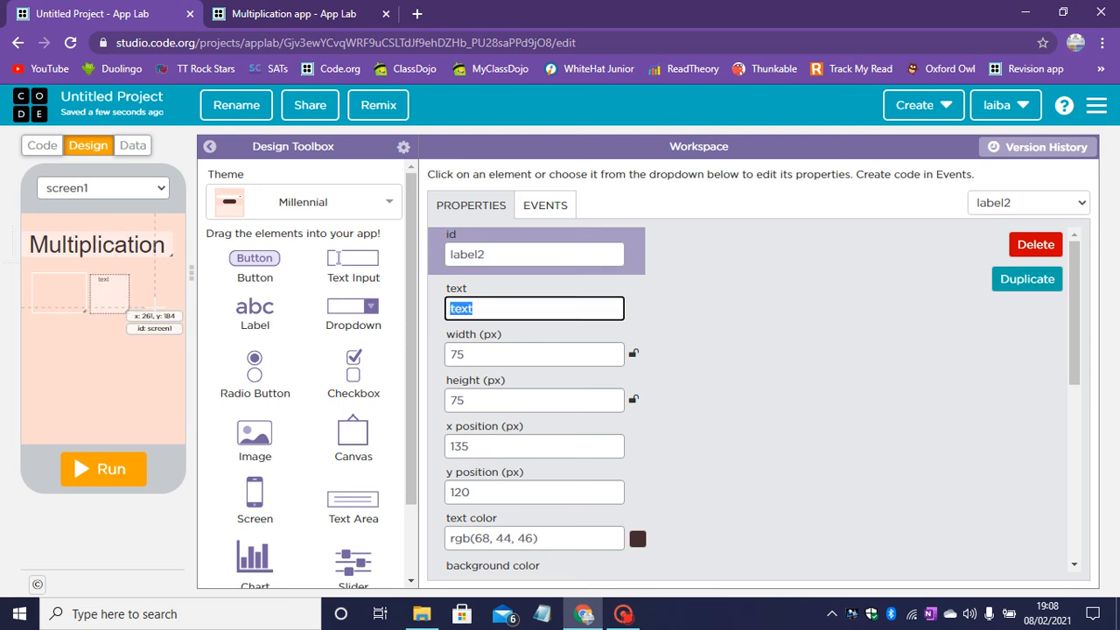
{"action": "type", "text": "X"}
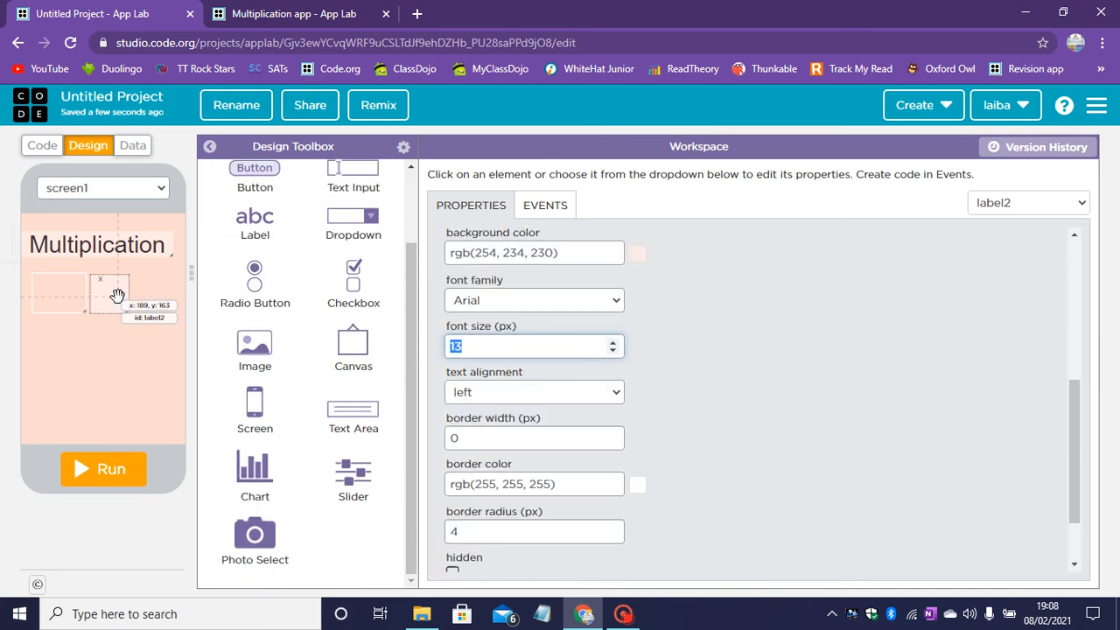
{"action": "type", "text": "60"}
{"action": "type", "text": "2"}
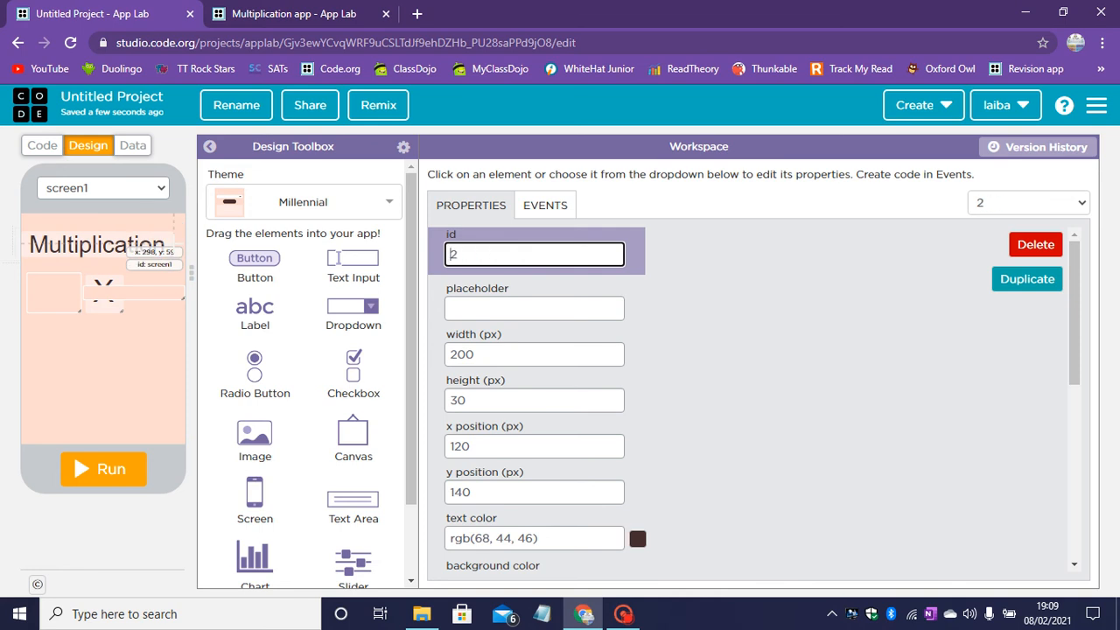
- Name the second input NUM2, size it 108 by 80, move it right of X, font 20
{"action": "type", "text": "NU2M"}
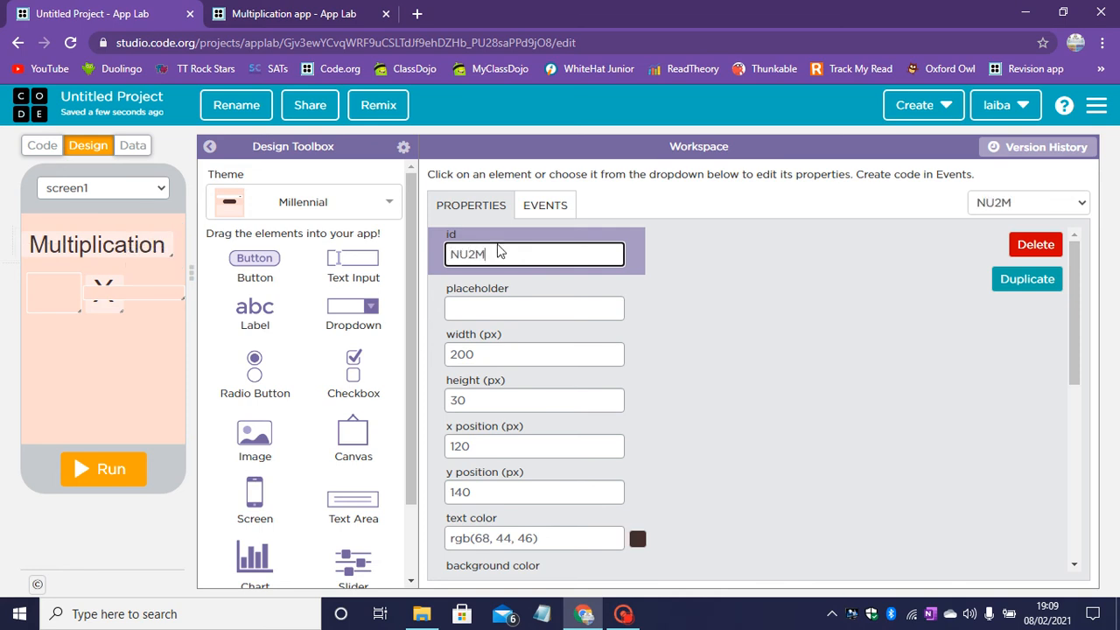
{"action": "key", "text": "Backspace"}
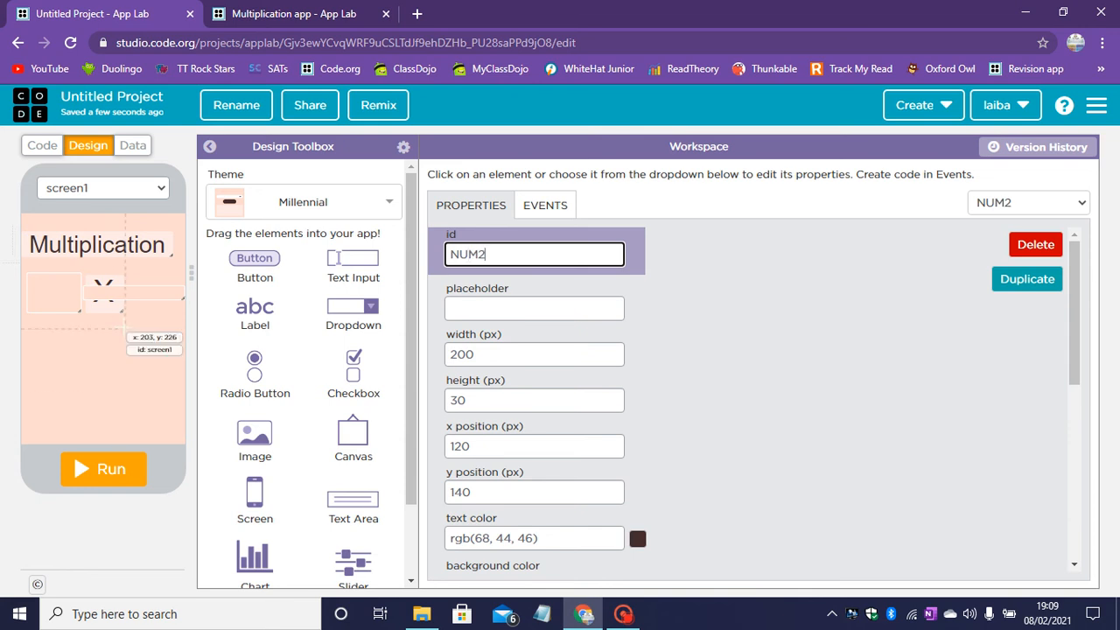
{"action": "scroll", "scroll_direction": "down", "scroll_amount": 3}
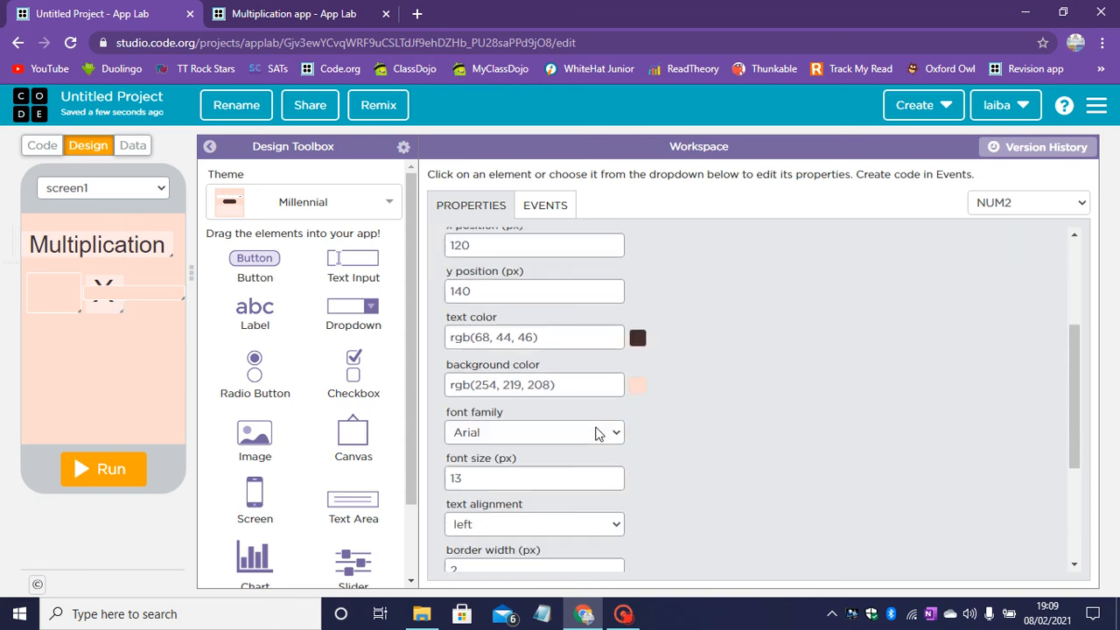
{"action": "scroll", "scroll_direction": "down", "scroll_amount": 3}
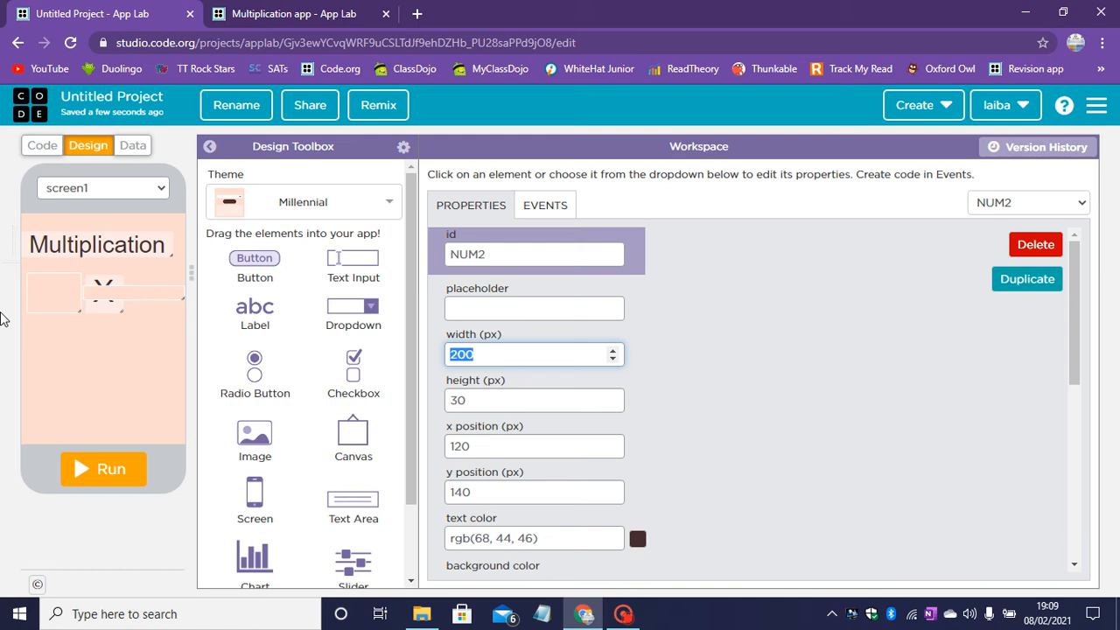
{"action": "type", "text": "108"}
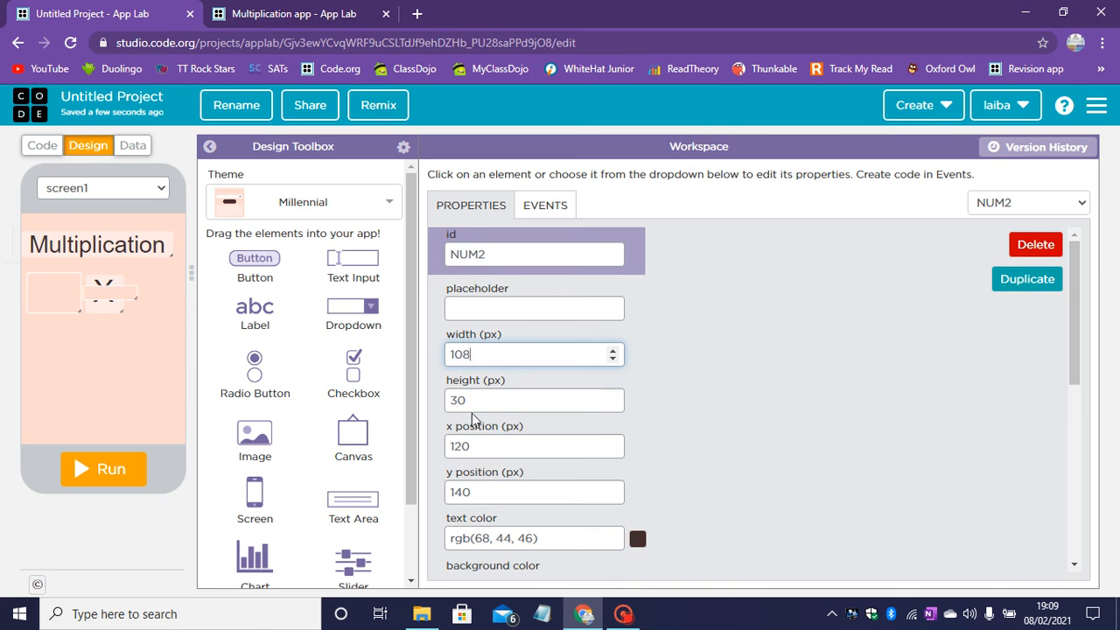
{"action": "left_click", "coordinate": [534, 400]}
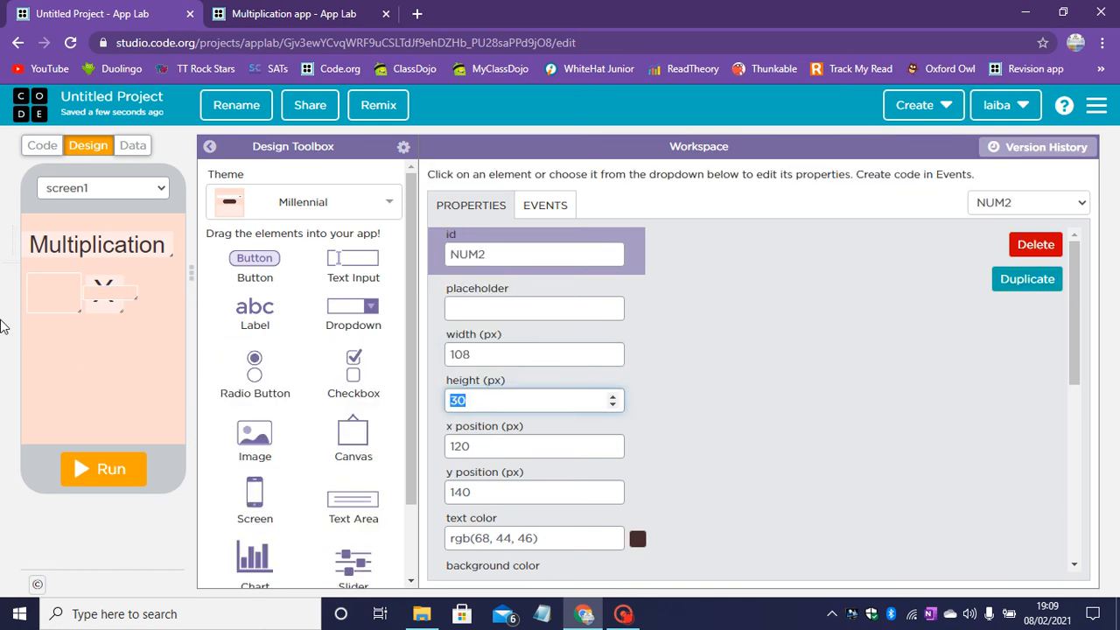
{"action": "type", "text": "80"}
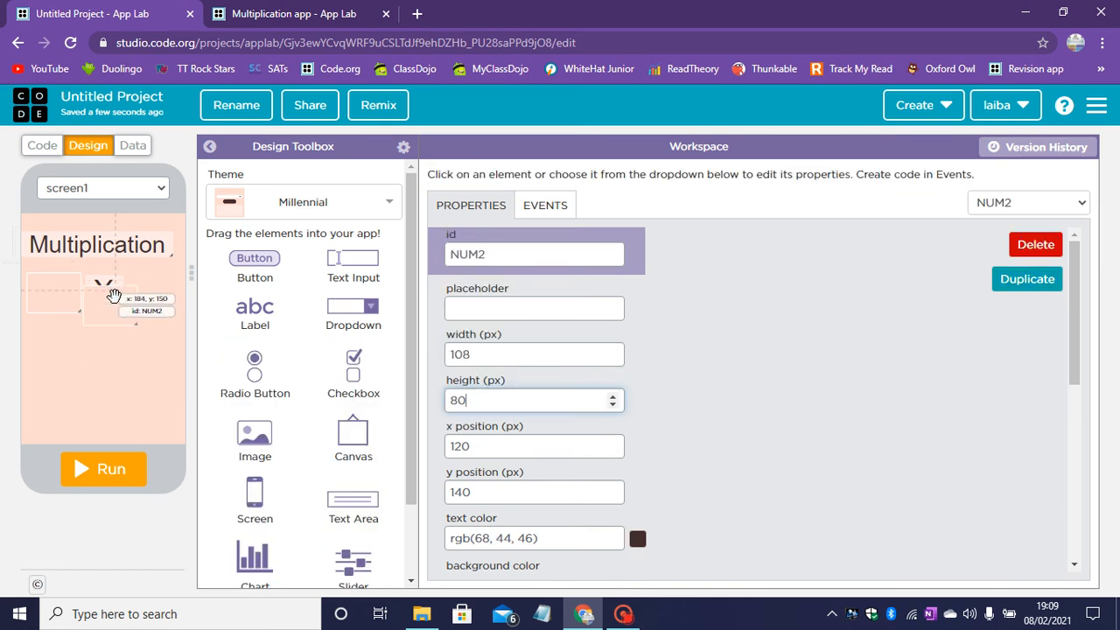
{"action": "left_click_drag", "start_coordinate": [114, 293], "coordinate": [153, 306]}
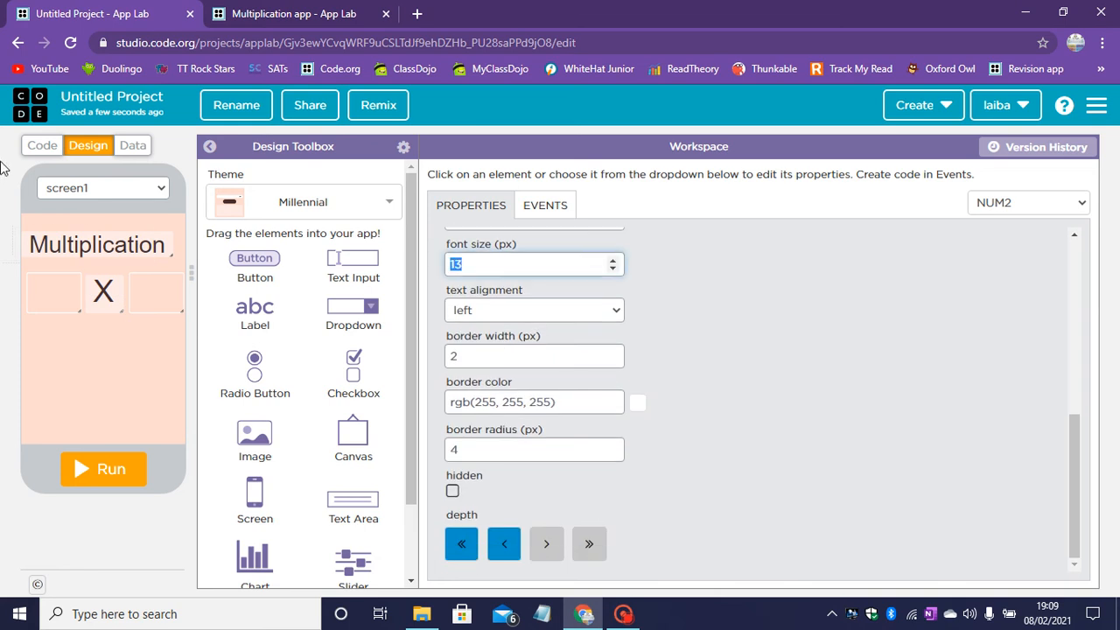
{"action": "type", "text": "20"}
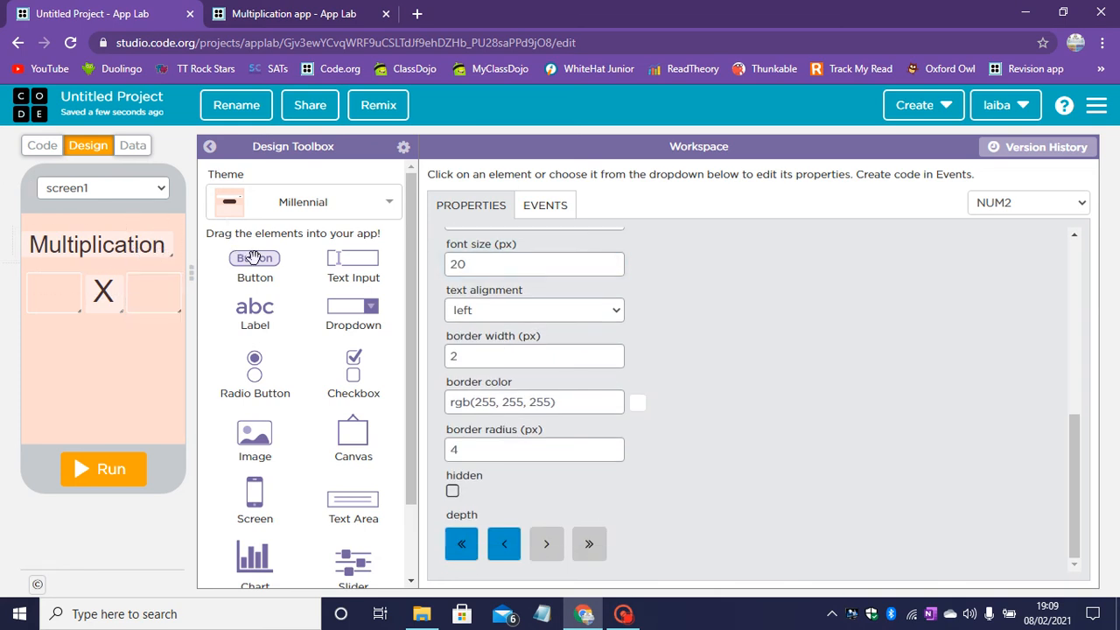
- Add a button below the inputs showing =, font size 50, with justified text alignment
{"action": "left_click_drag", "start_coordinate": [255, 257], "coordinate": [107, 332]}
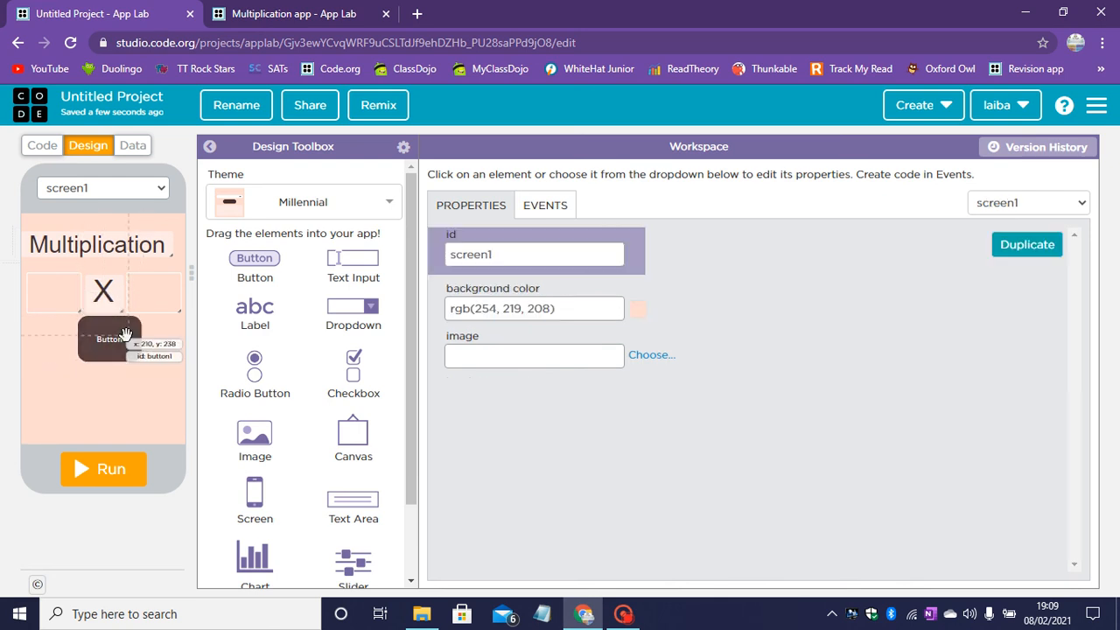
{"action": "left_click", "coordinate": [102, 339]}
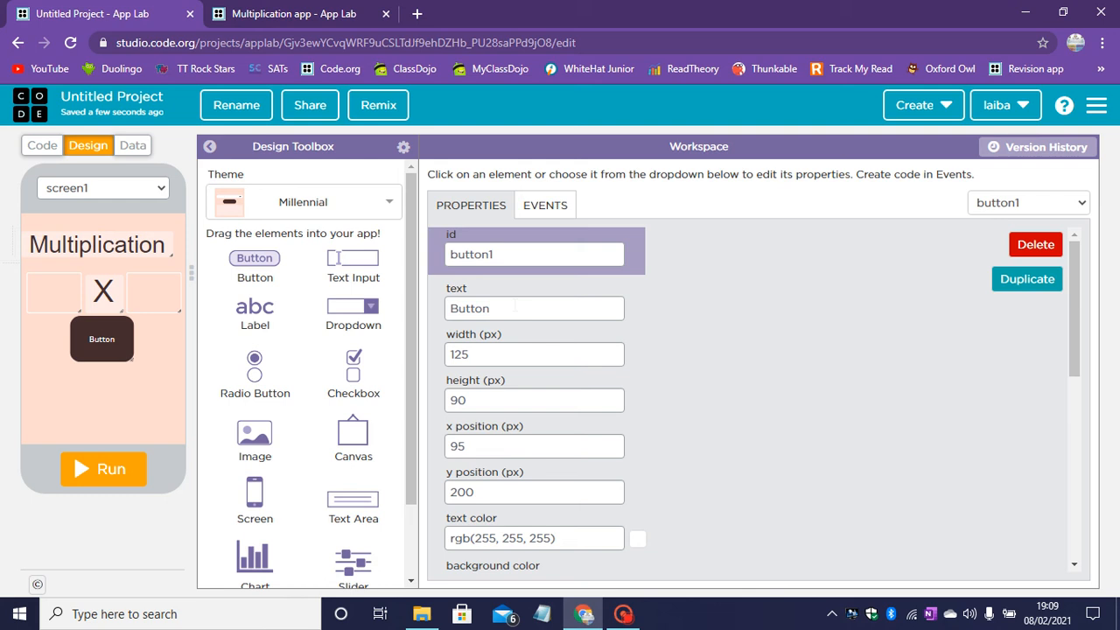
{"action": "type", "text": "="}
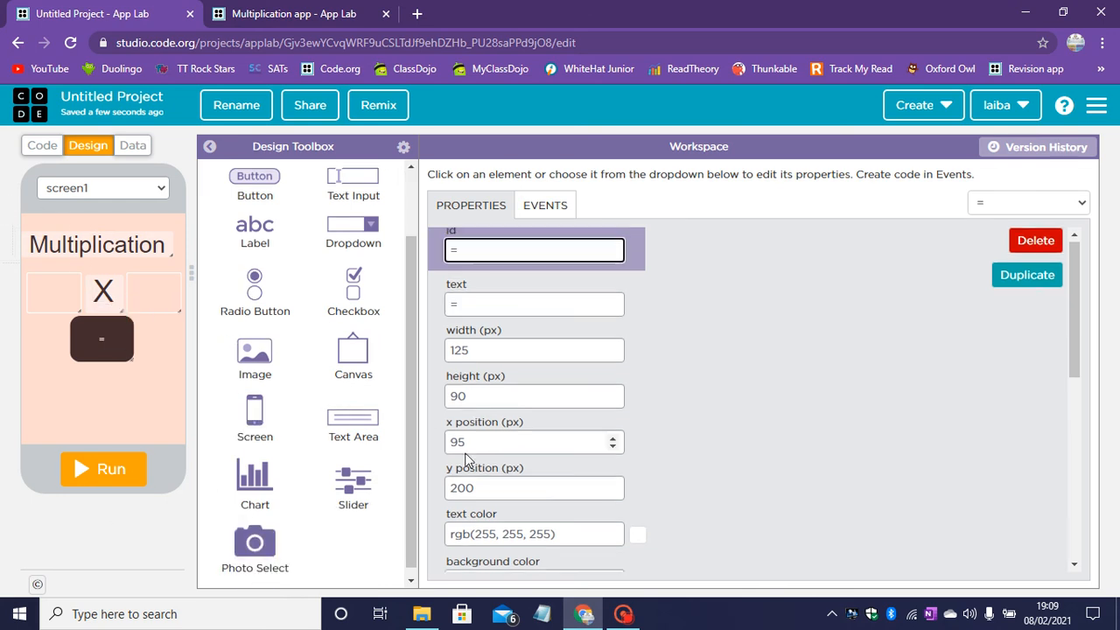
{"action": "scroll", "scroll_direction": "down", "scroll_amount": 3}
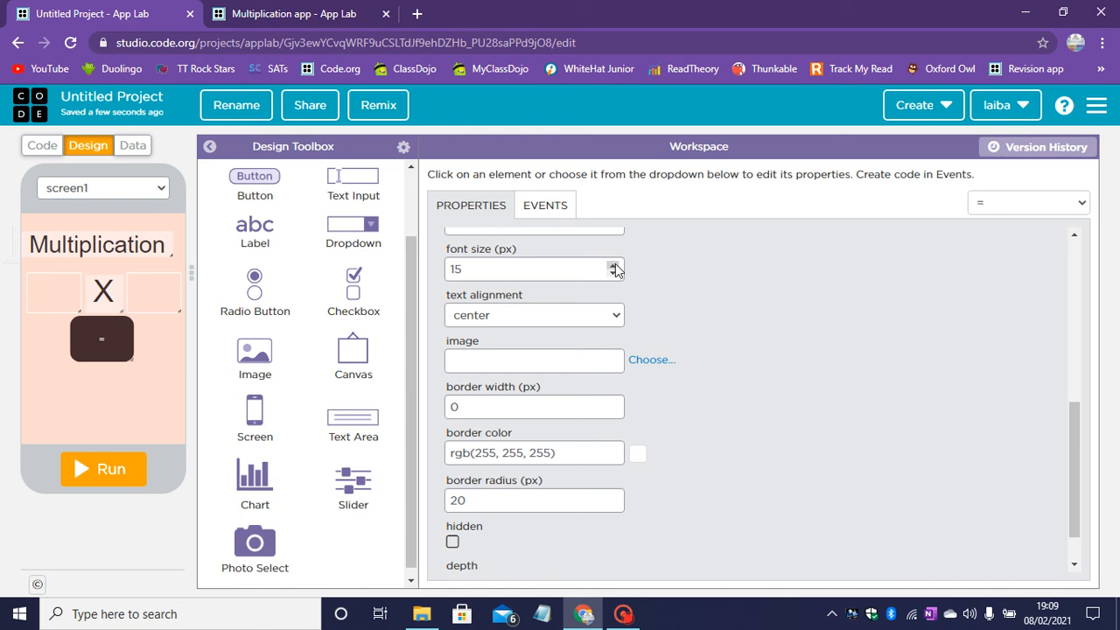
{"action": "type", "text": "50"}
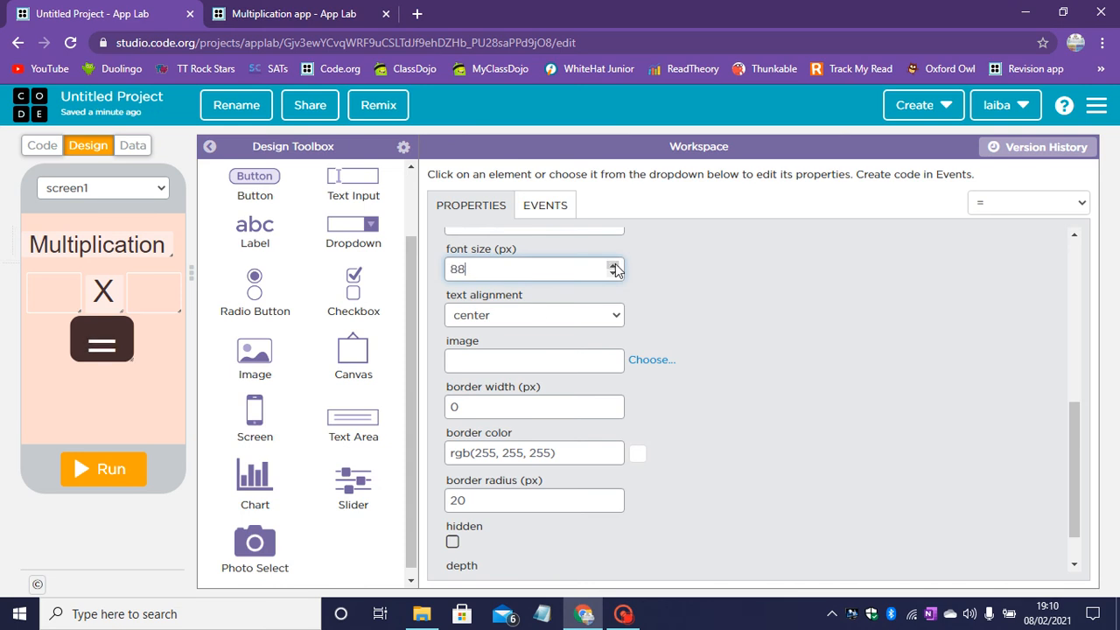
{"action": "left_click", "coordinate": [534, 315]}
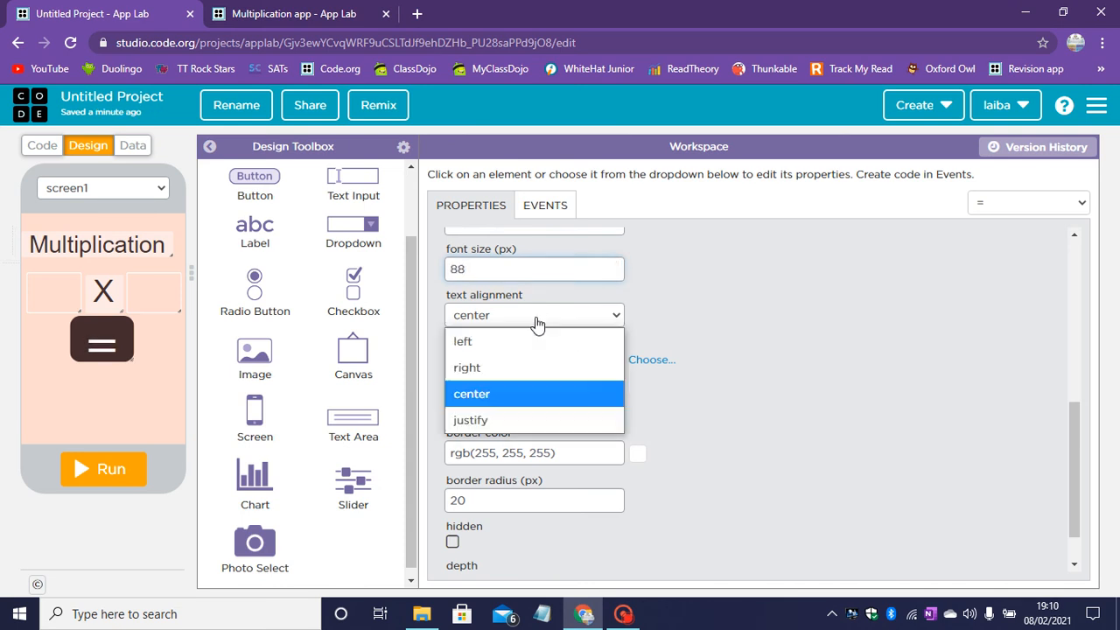
{"action": "left_click", "coordinate": [470, 420]}
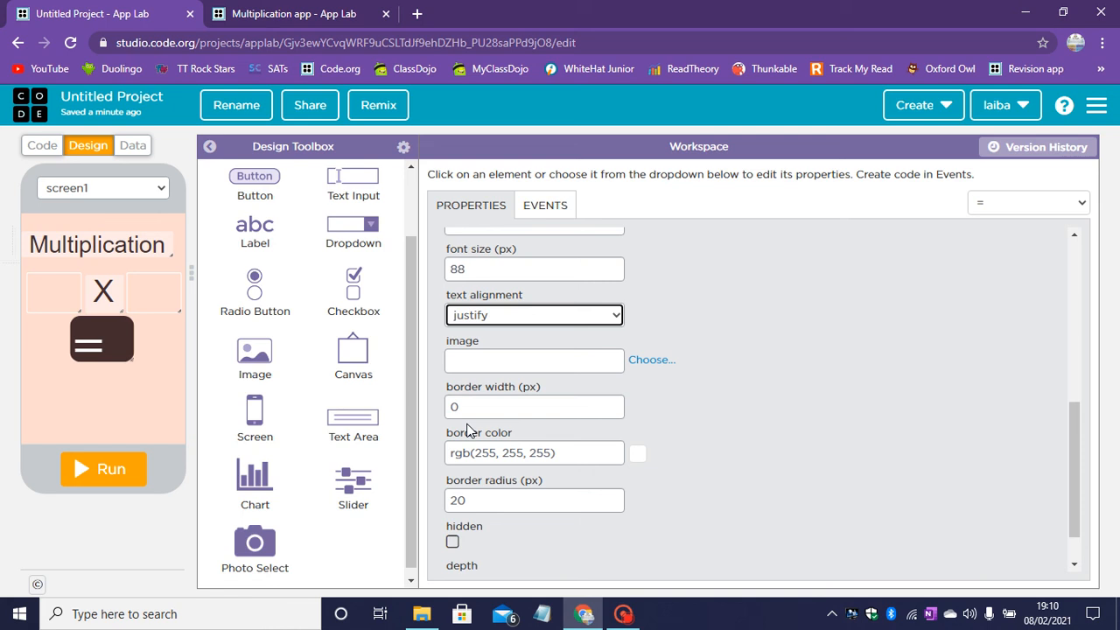
{"action": "left_click", "coordinate": [534, 315]}
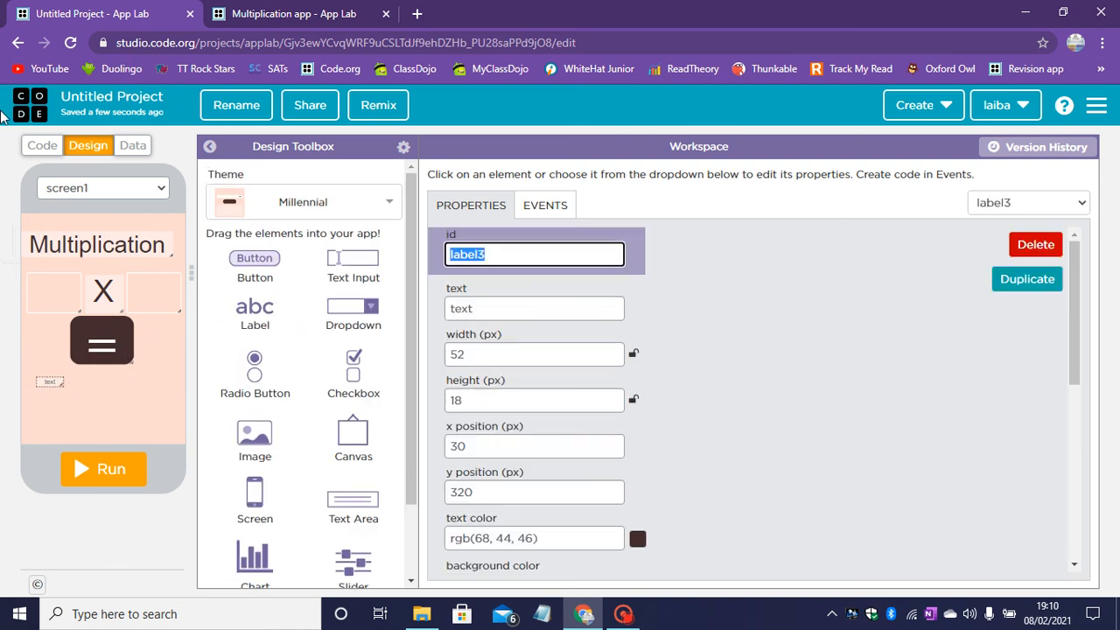
- Name the label RESULT, position it under the equals button, and clear its text
{"action": "type", "text": "RESULT"}
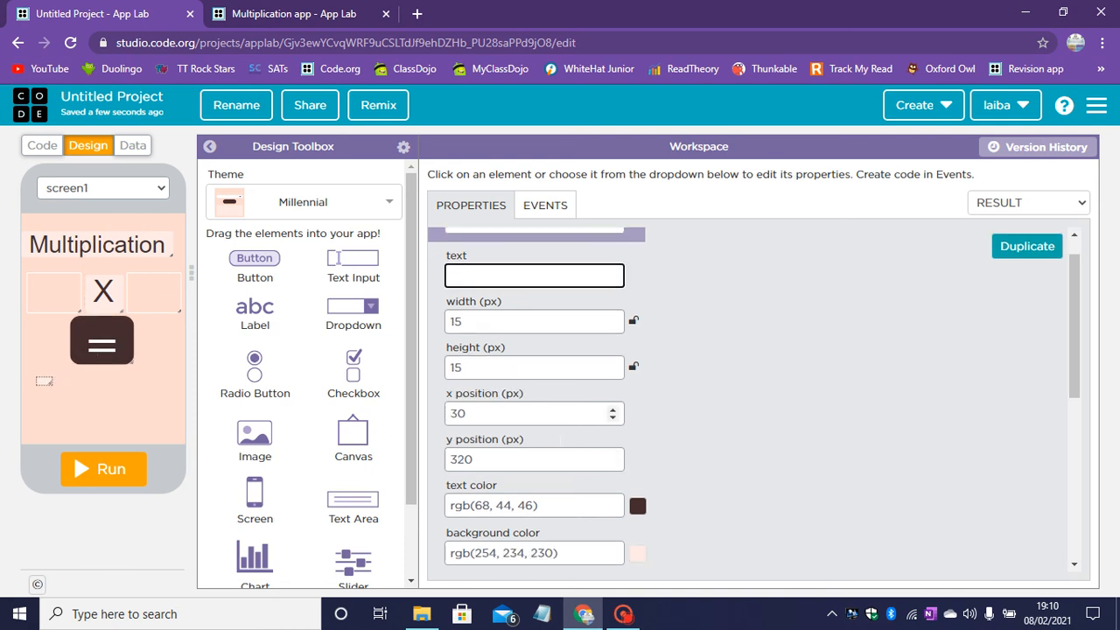
{"action": "scroll", "scroll_direction": "down", "scroll_amount": 3}
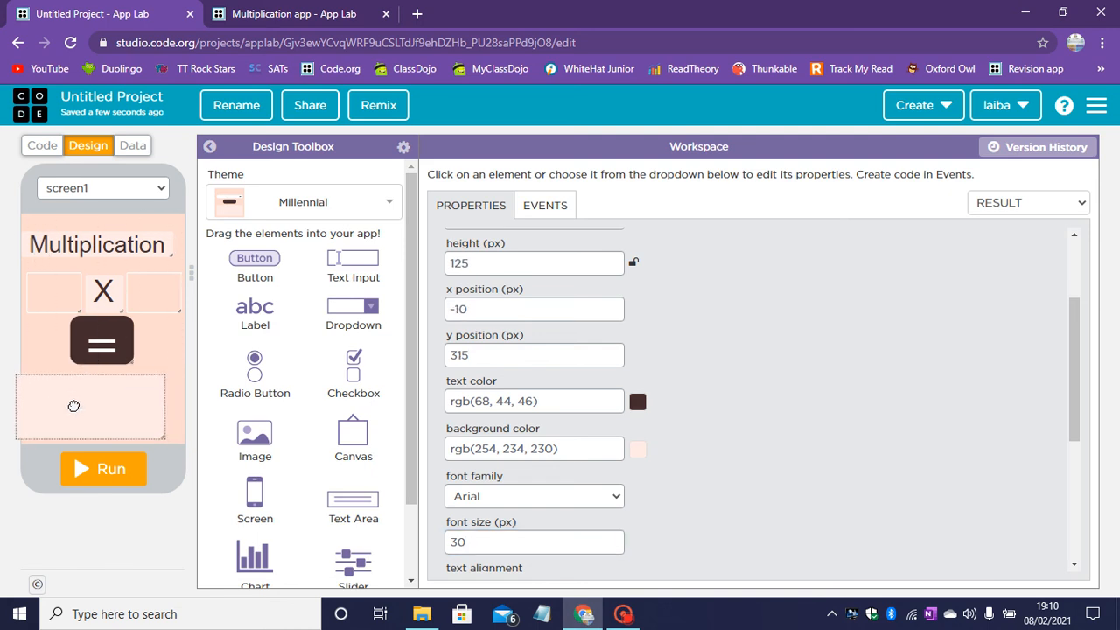
{"action": "left_click_drag", "start_coordinate": [74, 420], "coordinate": [92, 398]}
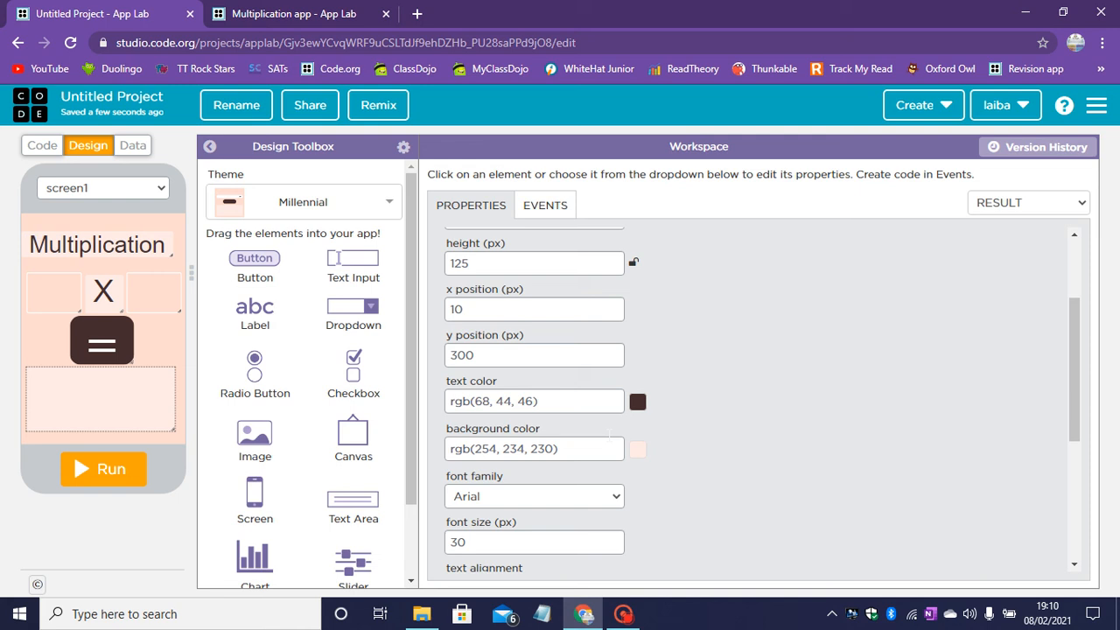
{"action": "left_click", "coordinate": [534, 424]}
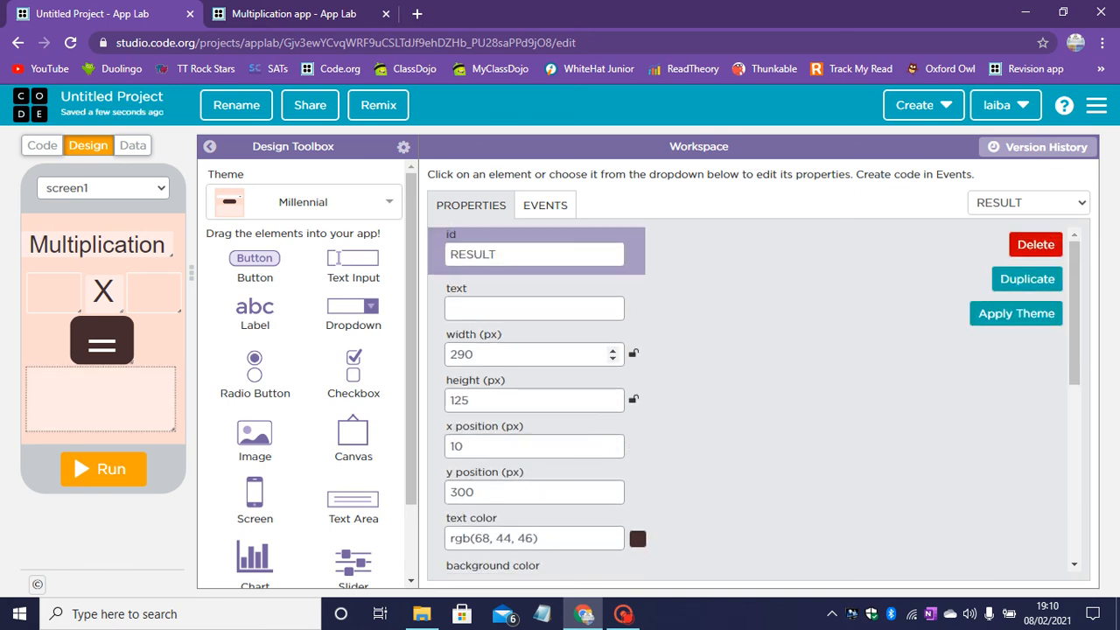
{"action": "type", "text": "TH"}
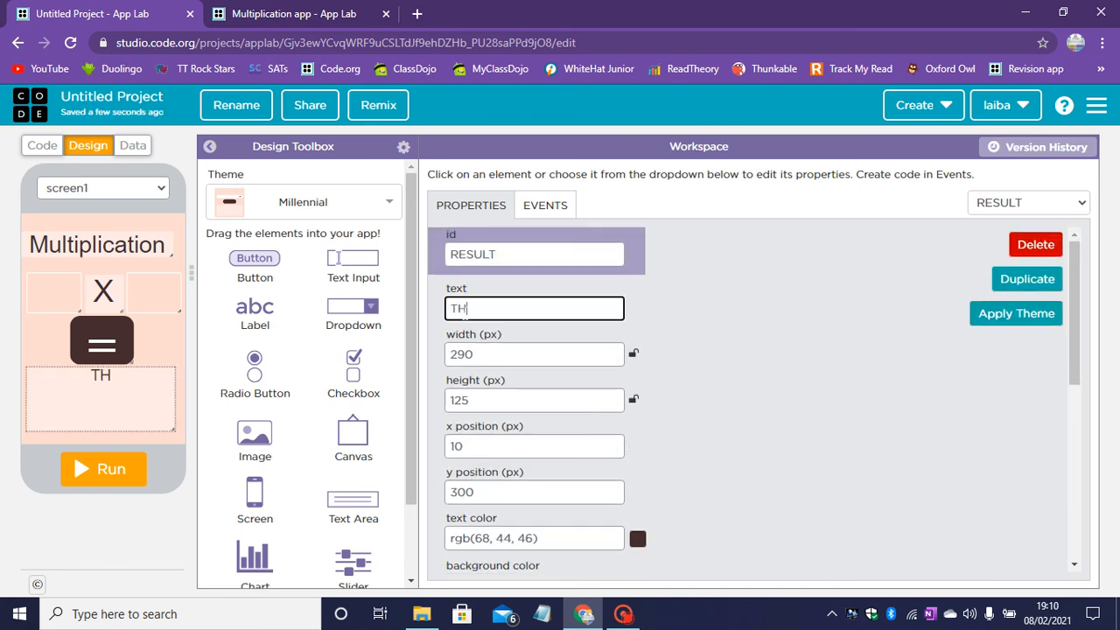
{"action": "type", "text": "HBH"}
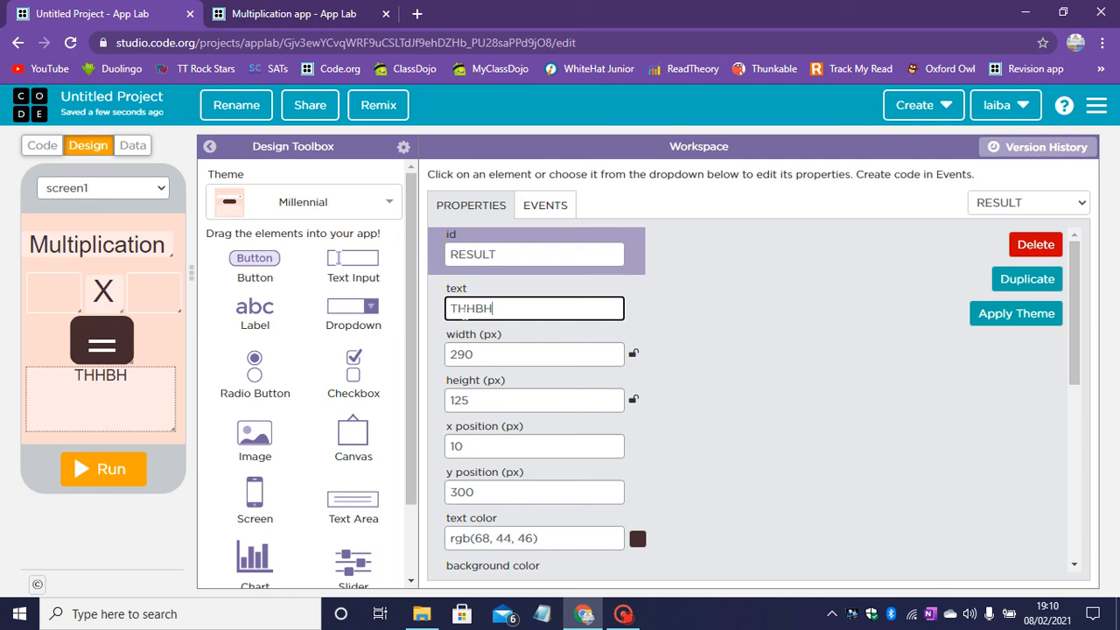
{"action": "key", "text": "Backspace"}
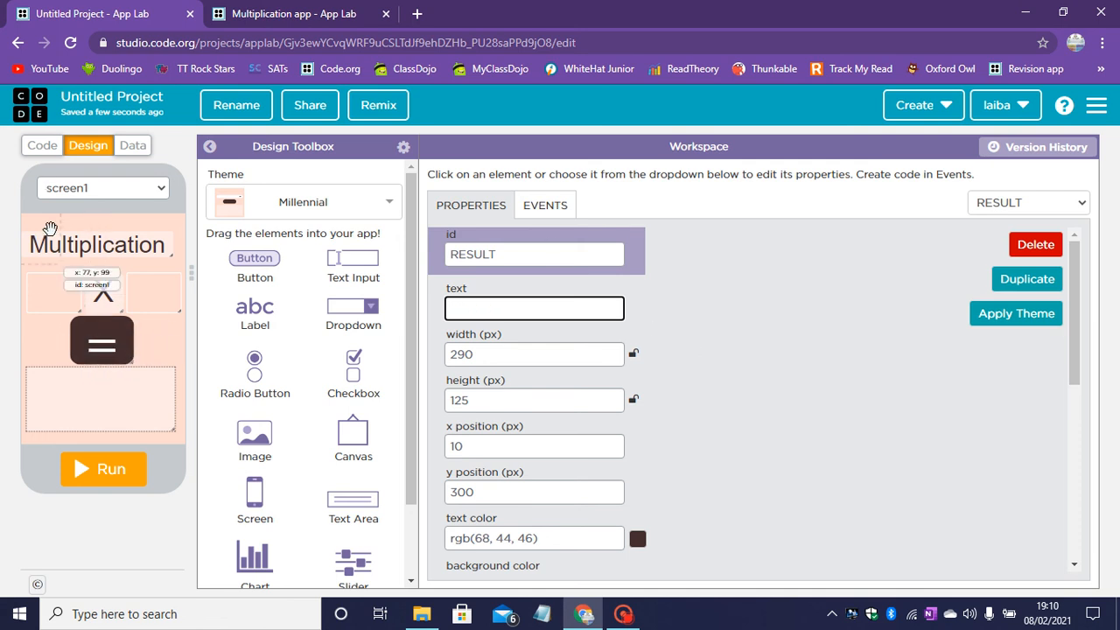
{"action": "left_click", "coordinate": [41, 145]}
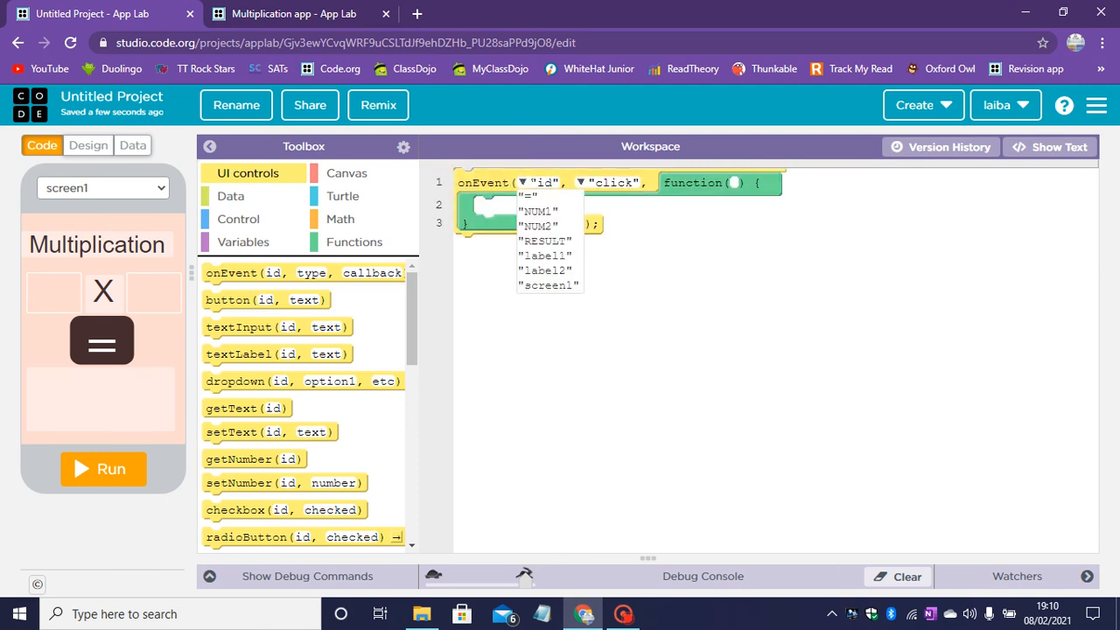
- Make clicking = set RESULT to getText(NUM1) times getText(NUM2)
{"action": "left_click", "coordinate": [538, 226]}
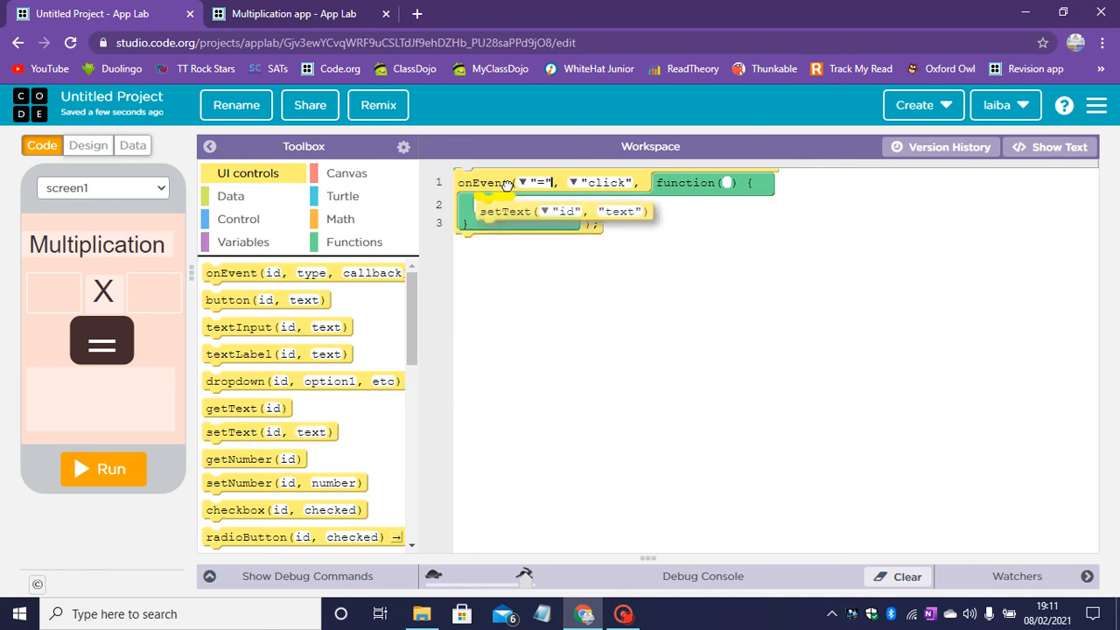
{"action": "left_click", "coordinate": [543, 206]}
{"action": "type", "text": "RESULT"}
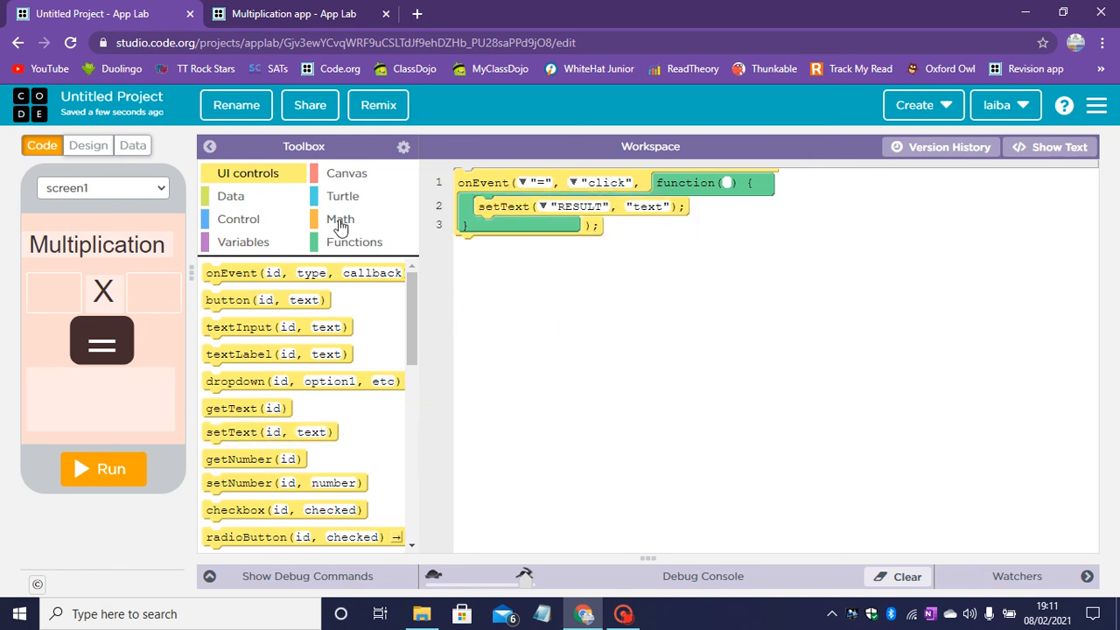
{"action": "left_click", "coordinate": [340, 219]}
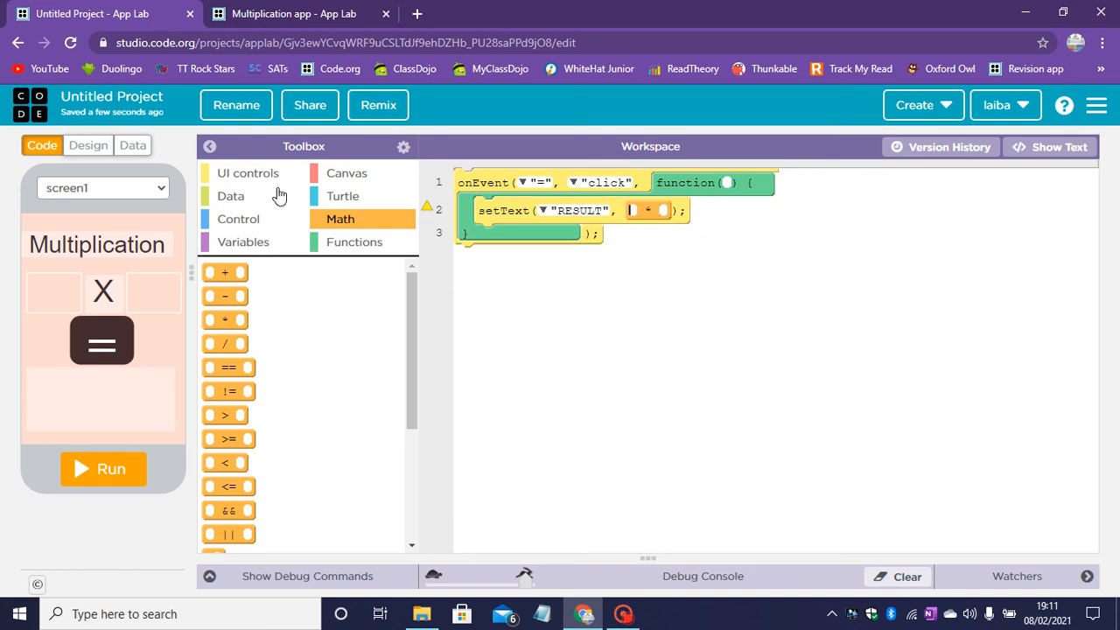
{"action": "left_click", "coordinate": [247, 172]}
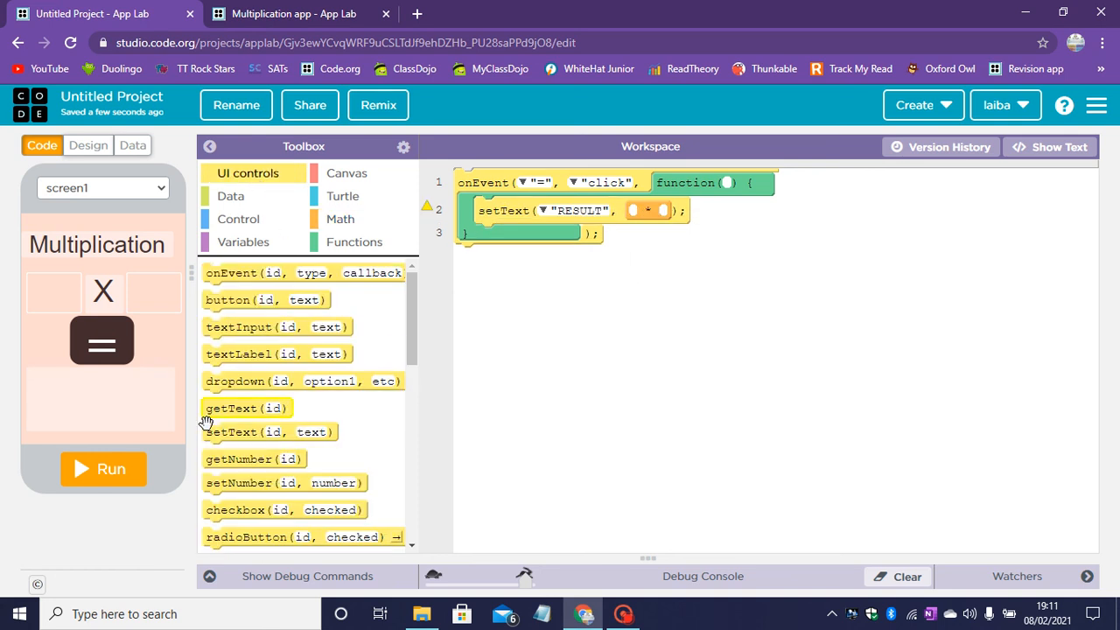
{"action": "left_click_drag", "start_coordinate": [247, 408], "coordinate": [639, 215]}
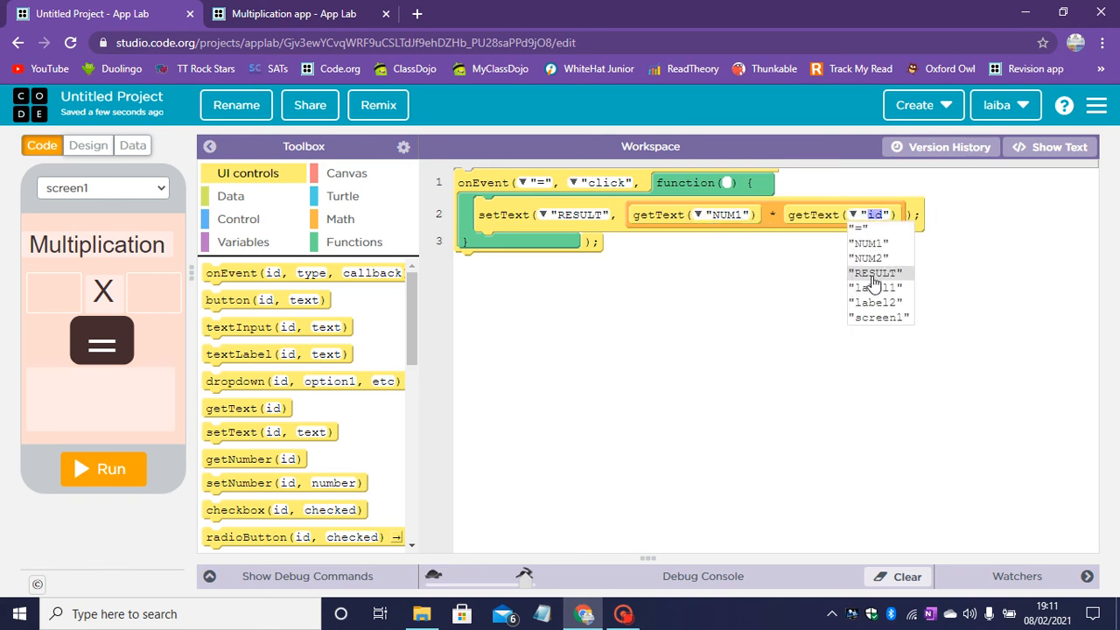
{"action": "left_click", "coordinate": [868, 258]}
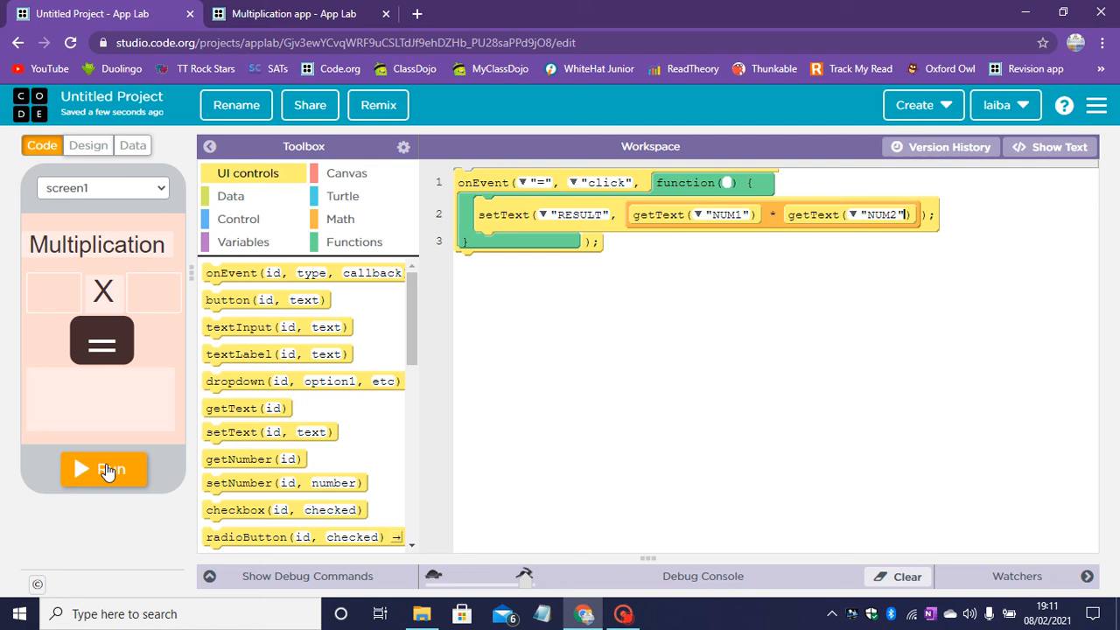
- Run the app, enter 10 and 5, press = to get 50, then stop it
{"action": "left_click", "coordinate": [103, 470]}
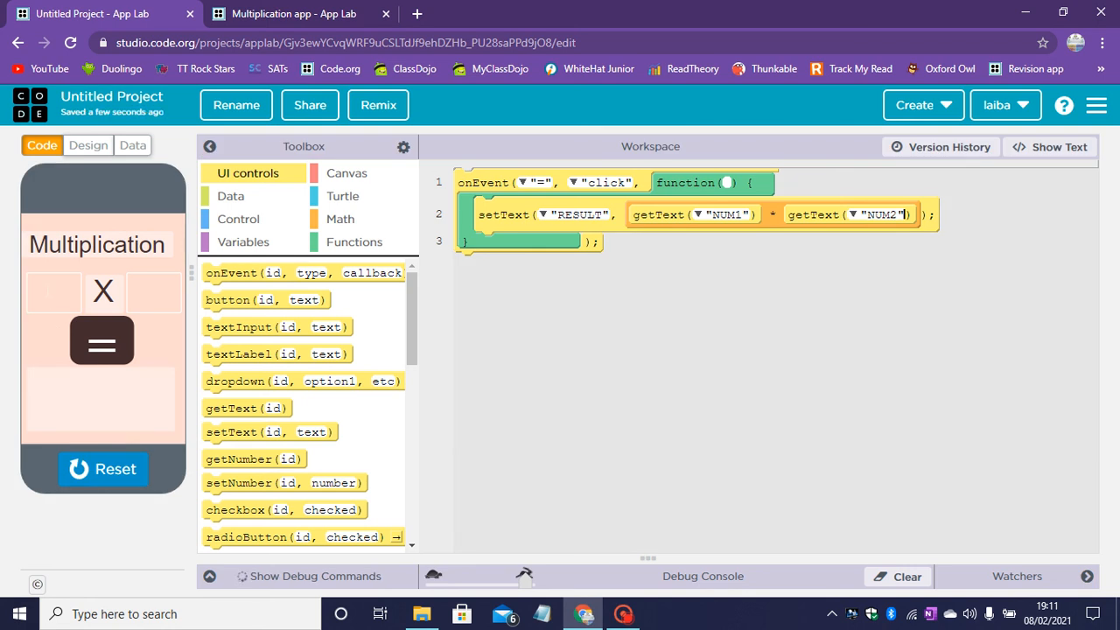
{"action": "type", "text": "10"}
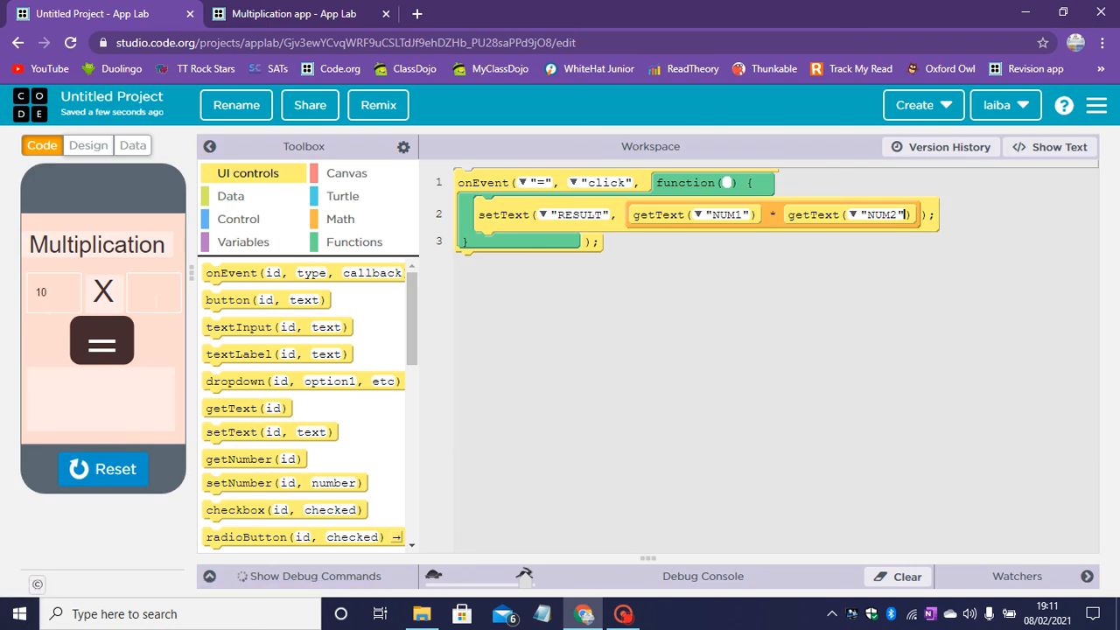
{"action": "left_click", "coordinate": [102, 340]}
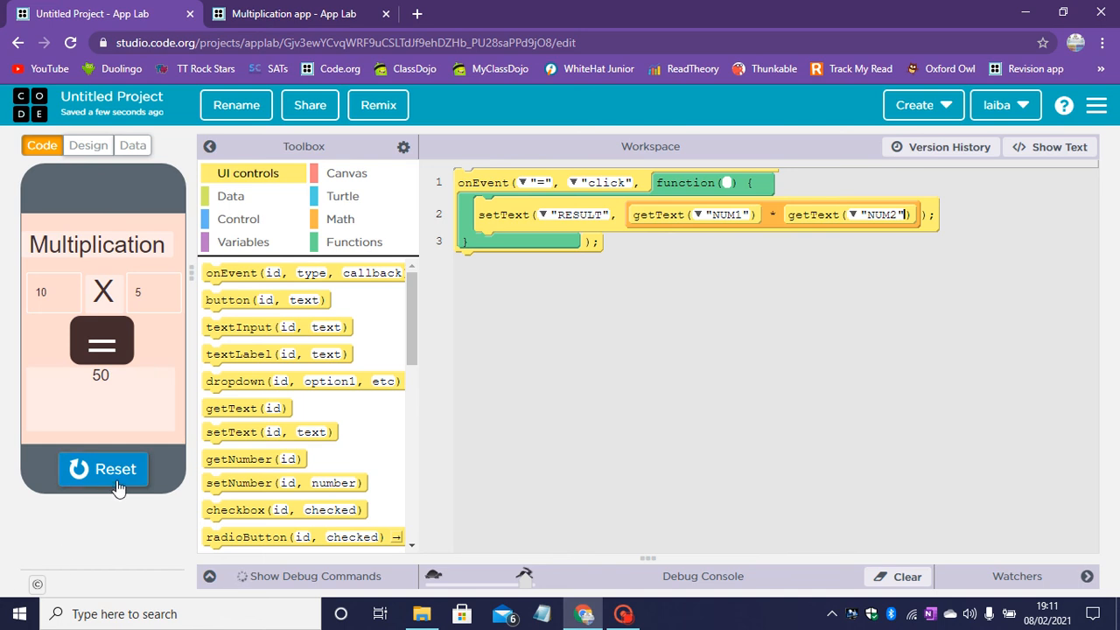
{"action": "left_click", "coordinate": [102, 469]}
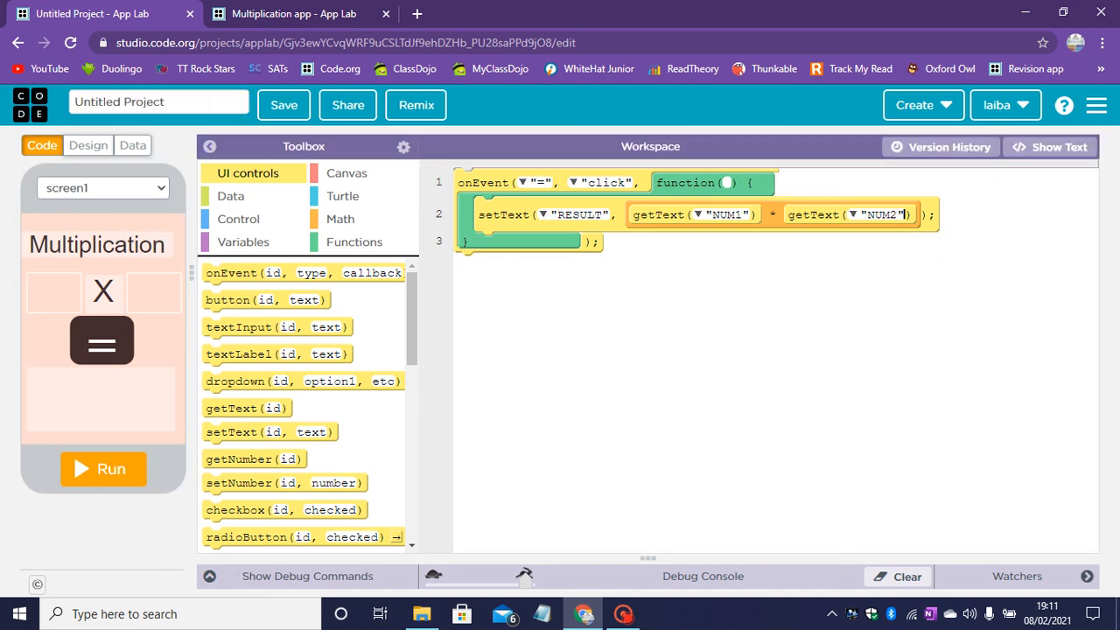
- Change the project name from Untitled Project to 'Multiplication app' and save it
{"action": "left_click", "coordinate": [157, 101]}
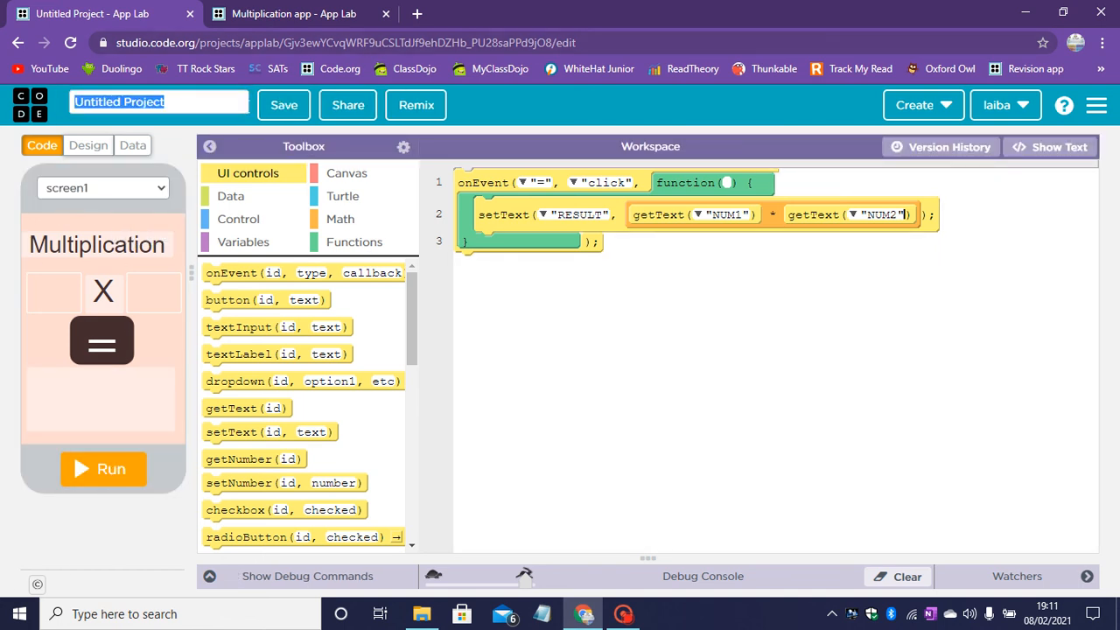
{"action": "type", "text": "Multiplication"}
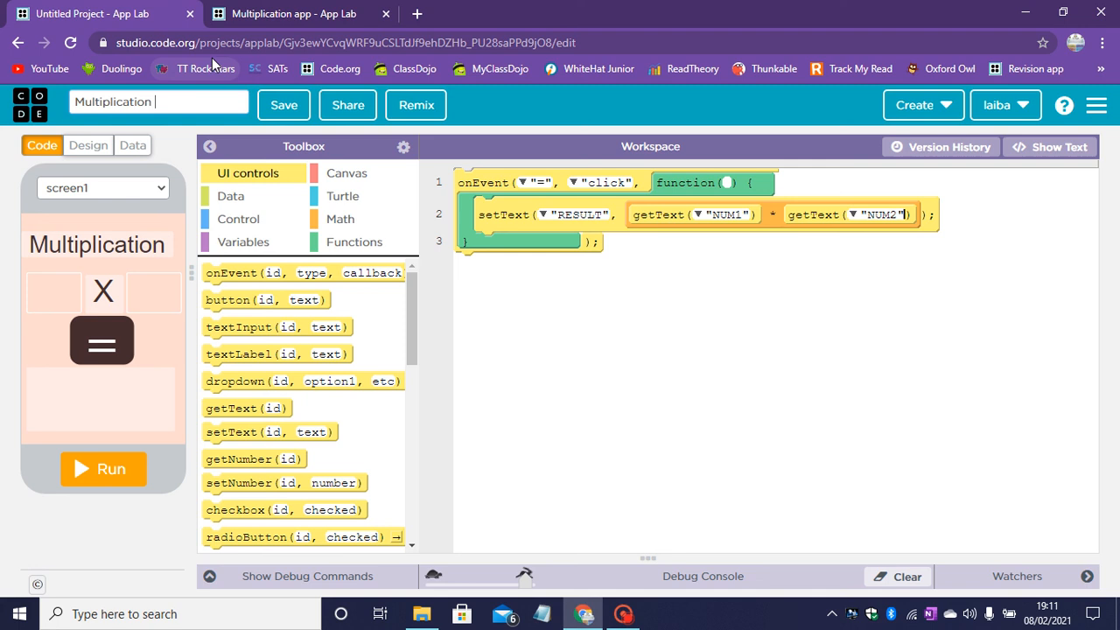
{"action": "type", "text": "A"}
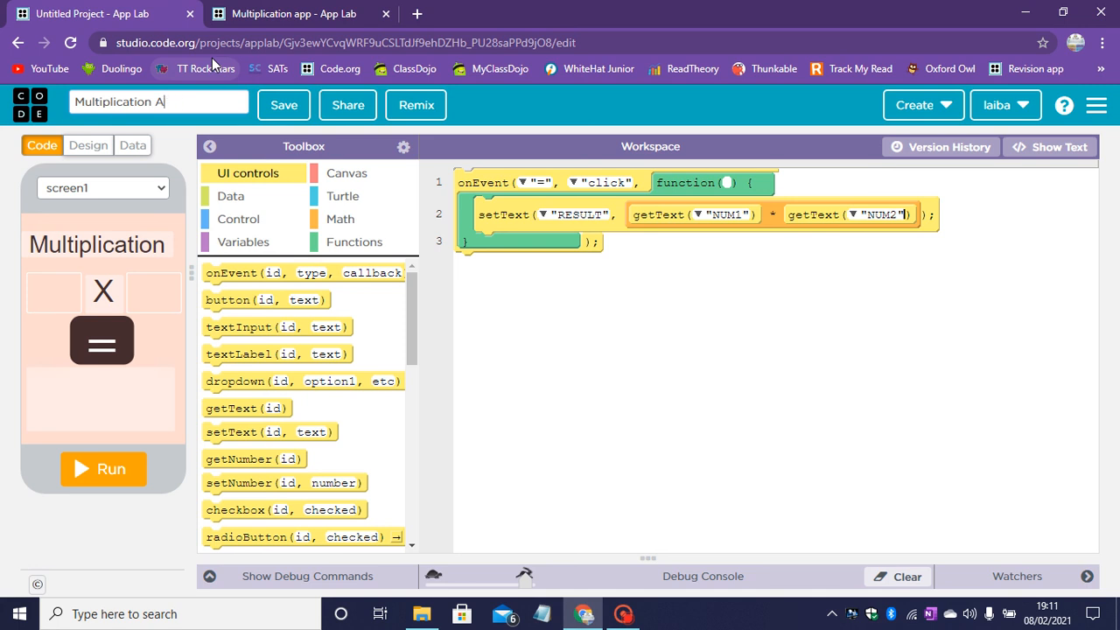
{"action": "key", "text": "Backspace"}
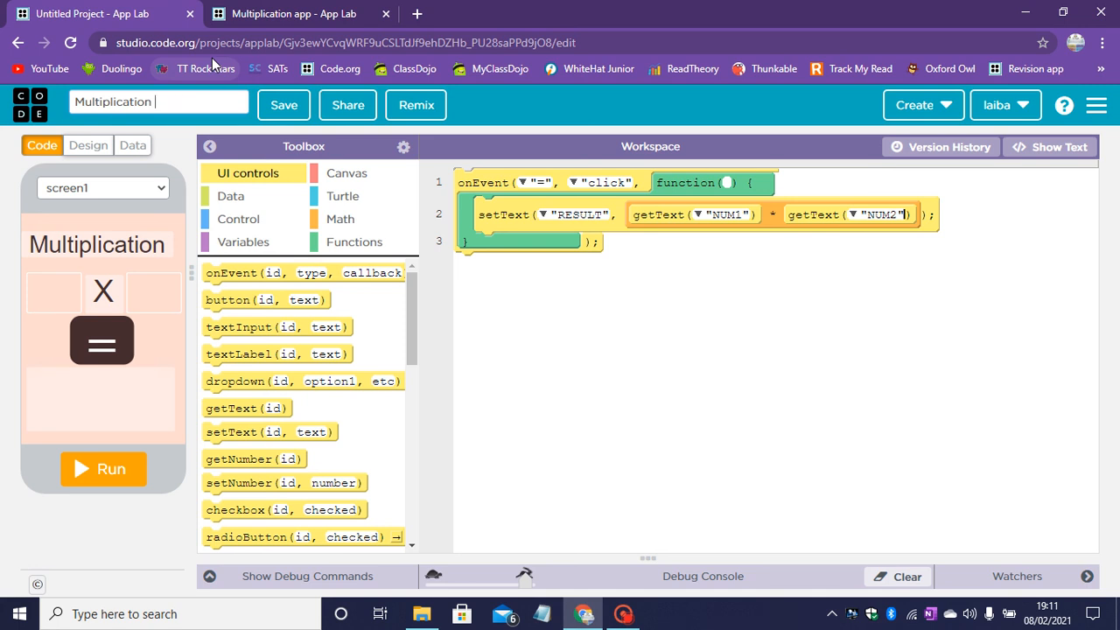
{"action": "type", "text": "app"}
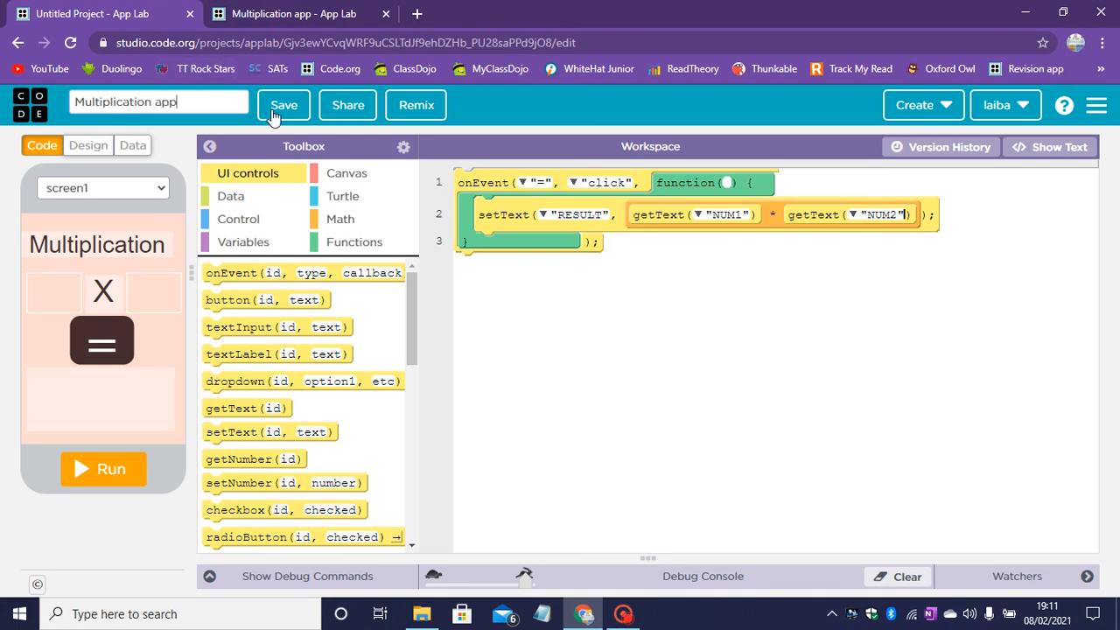
{"action": "left_click", "coordinate": [284, 105]}
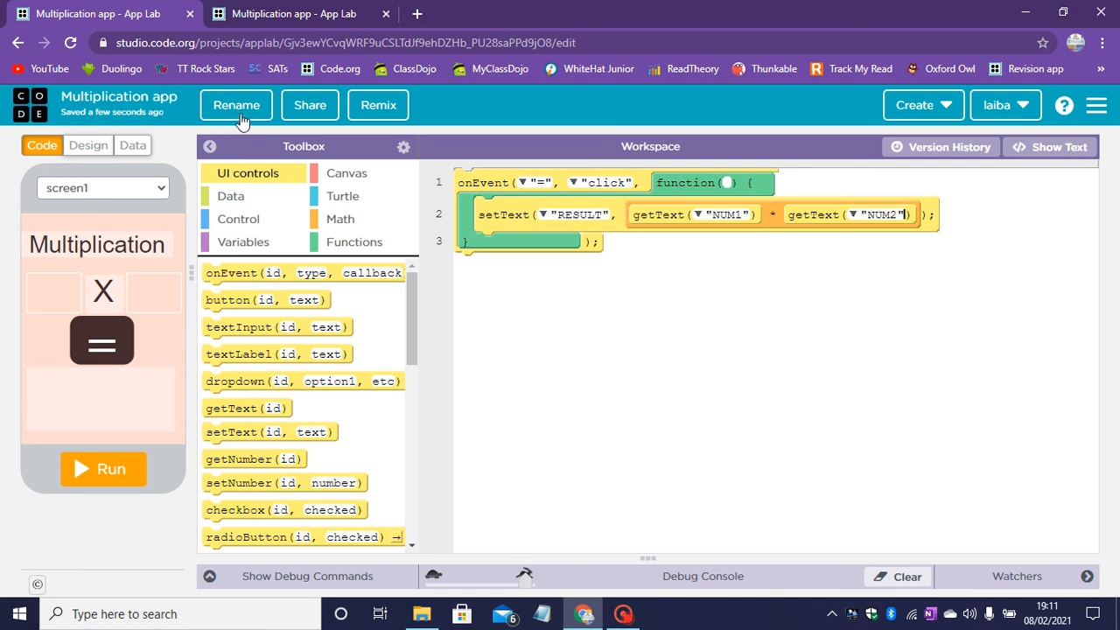
{"action": "mouse_move", "coordinate": [181, 79]}
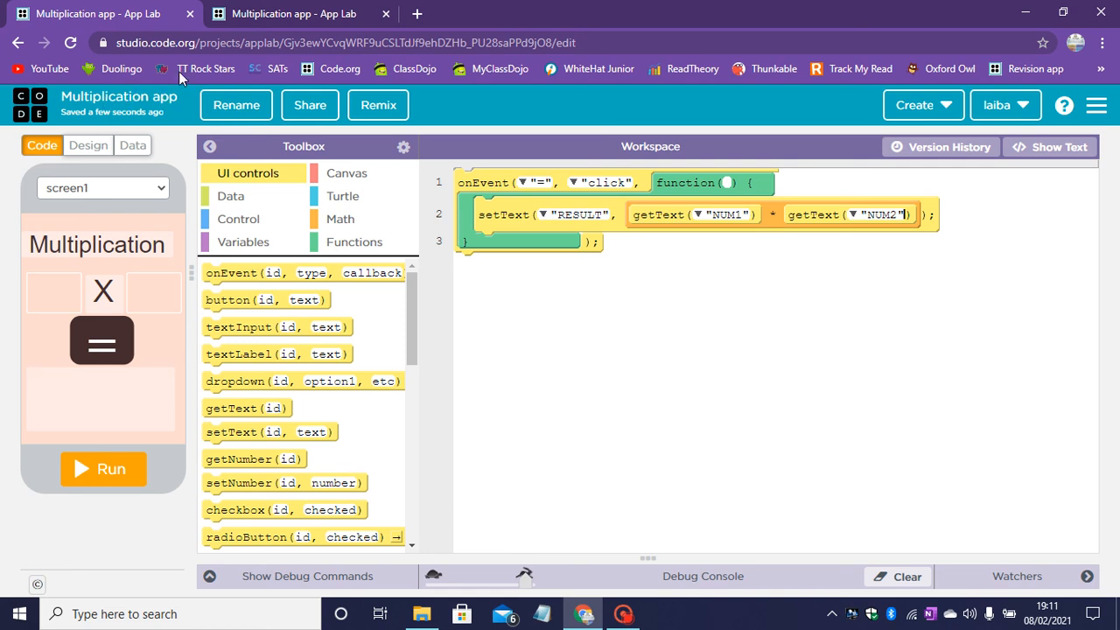
{"action": "mouse_move", "coordinate": [311, 105]}
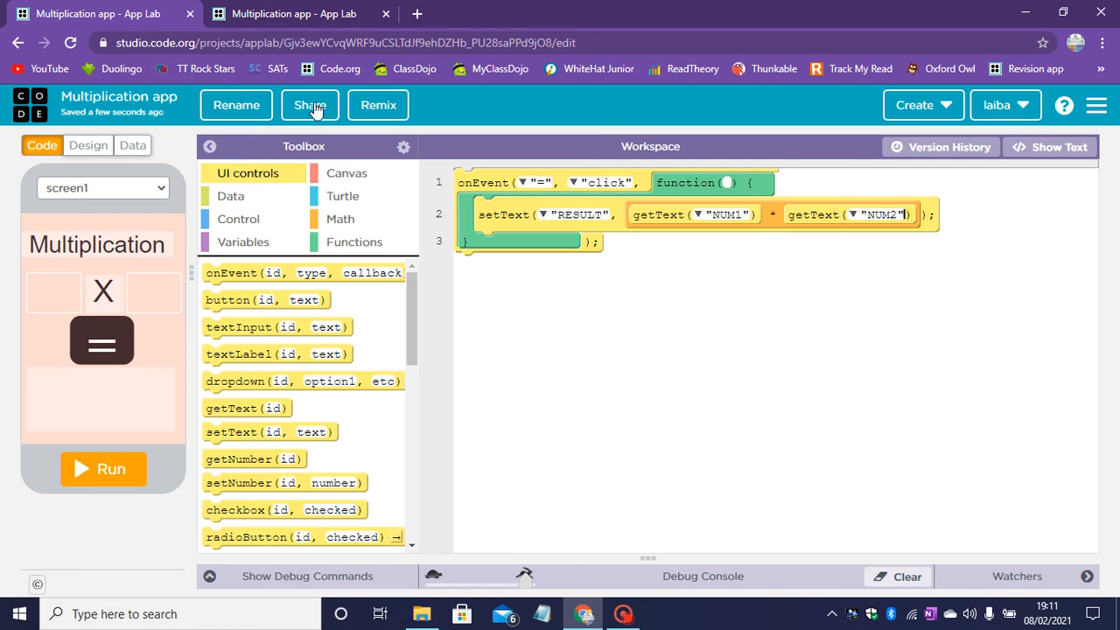
- Publish the Multiplication app to the public gallery via the Share dialog's phone options
{"action": "left_click", "coordinate": [309, 105]}
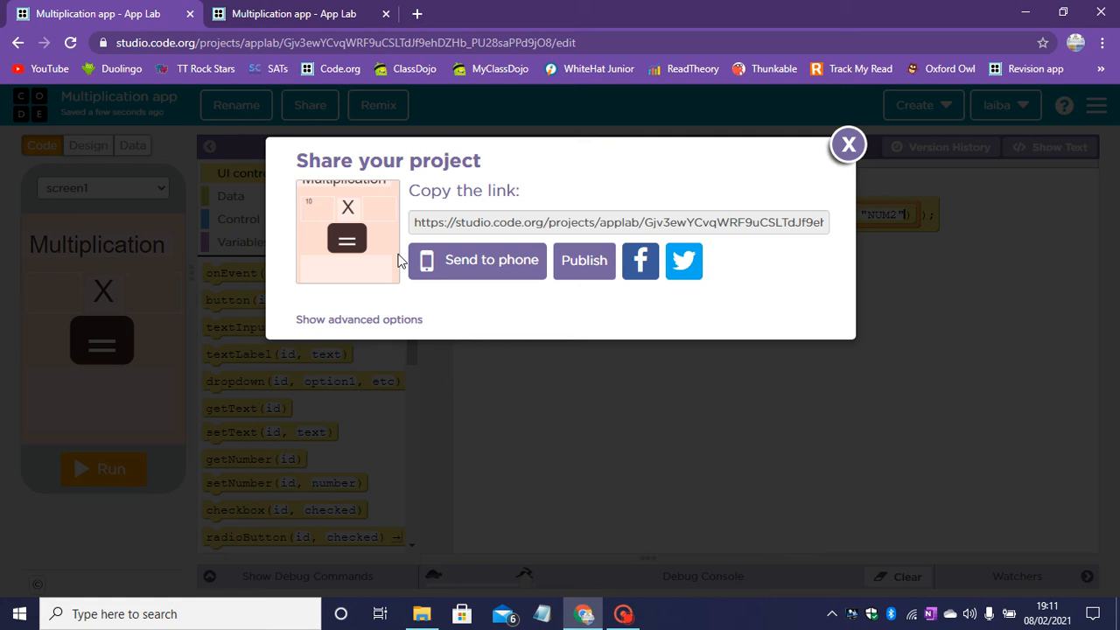
{"action": "left_click", "coordinate": [477, 260]}
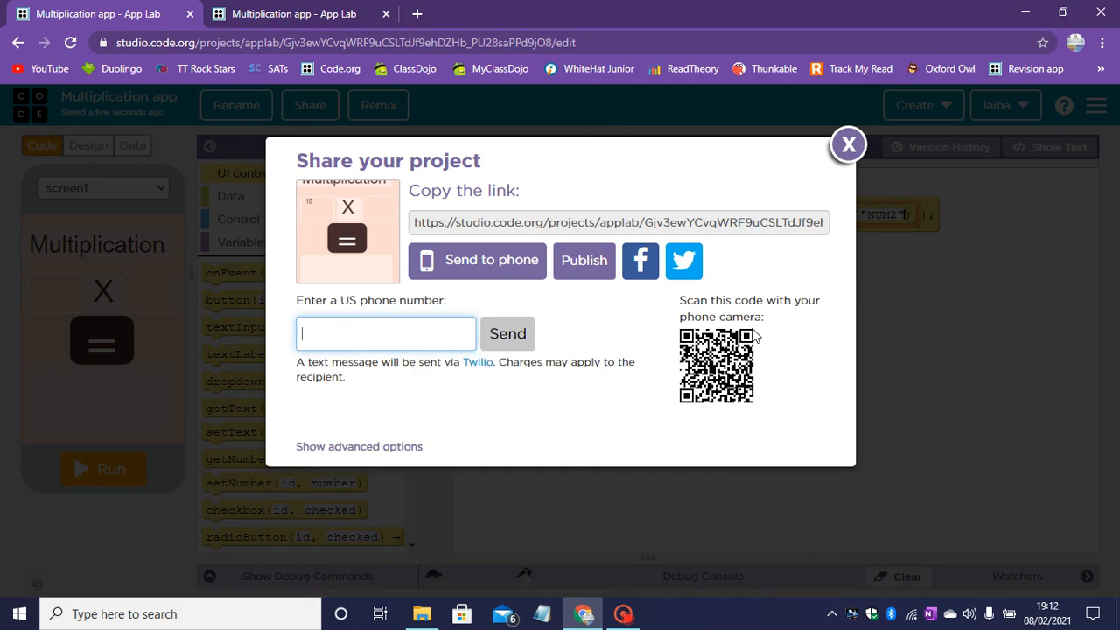
{"action": "mouse_move", "coordinate": [951, 333]}
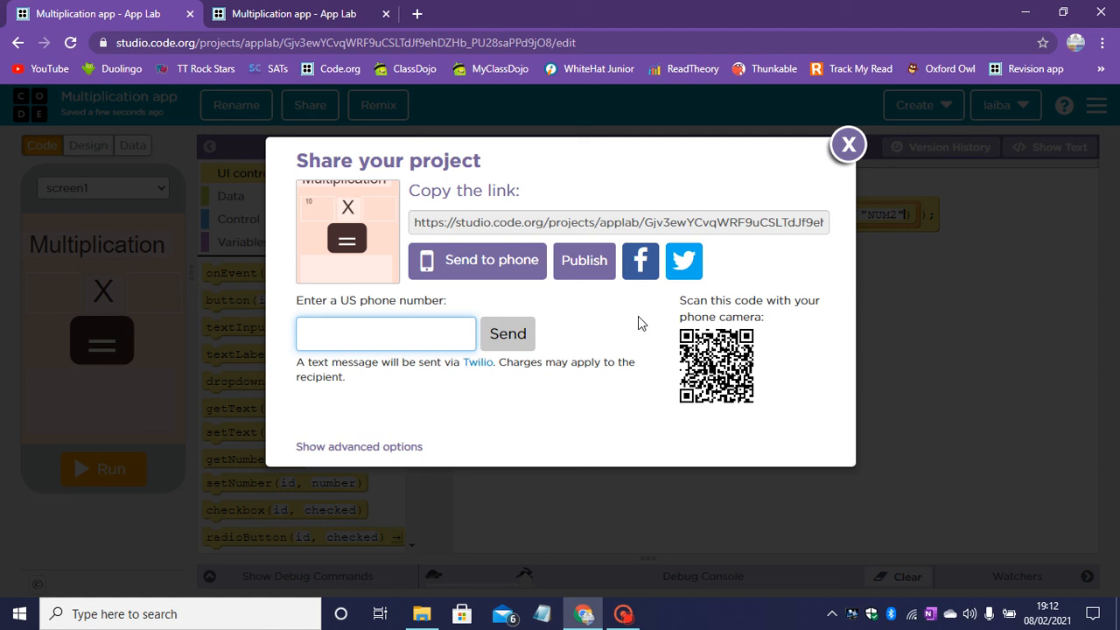
{"action": "mouse_move", "coordinate": [709, 367]}
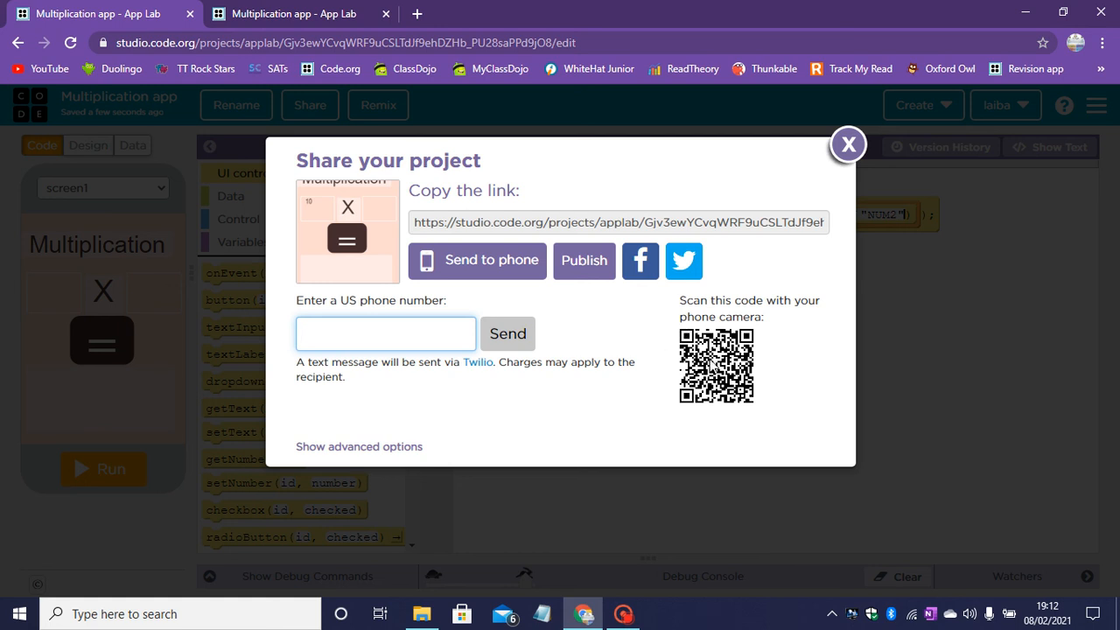
{"action": "mouse_move", "coordinate": [710, 415]}
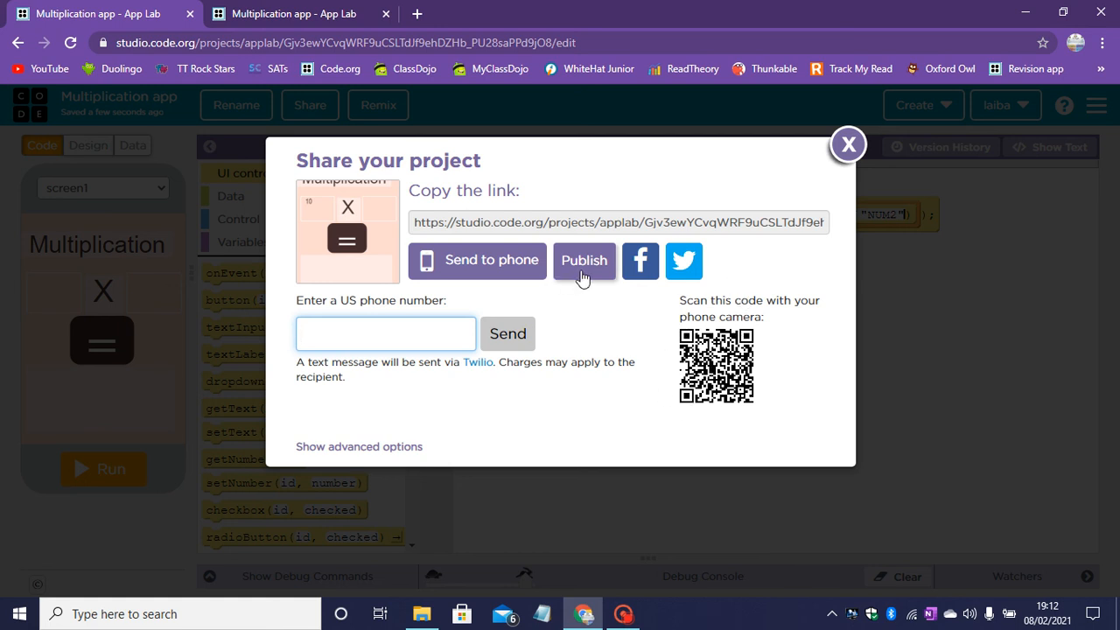
{"action": "left_click", "coordinate": [584, 260]}
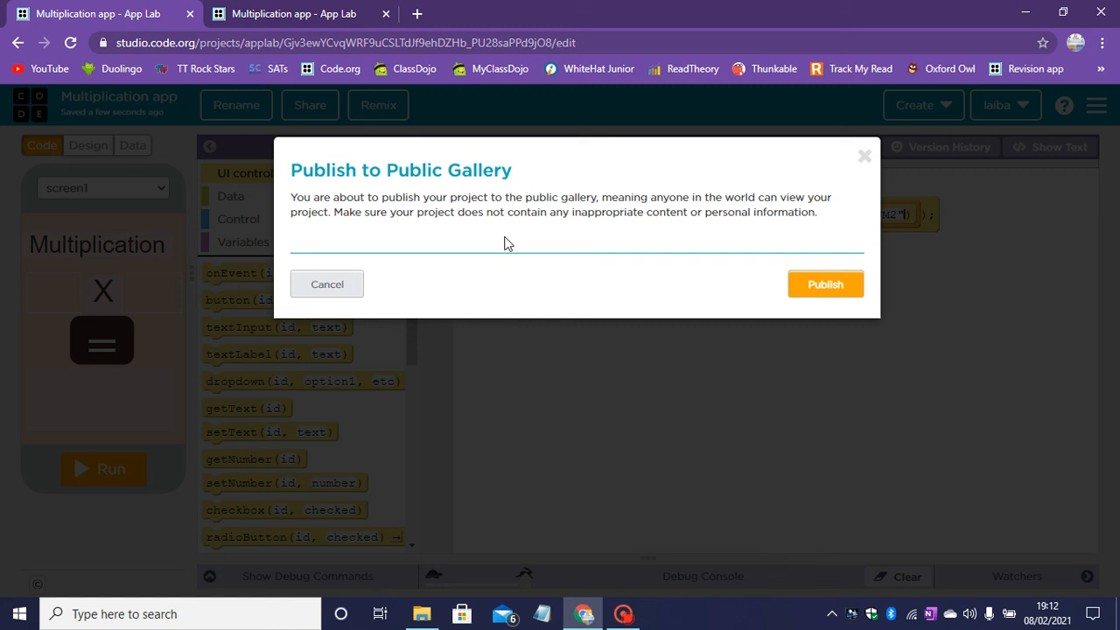
{"action": "left_click", "coordinate": [825, 284]}
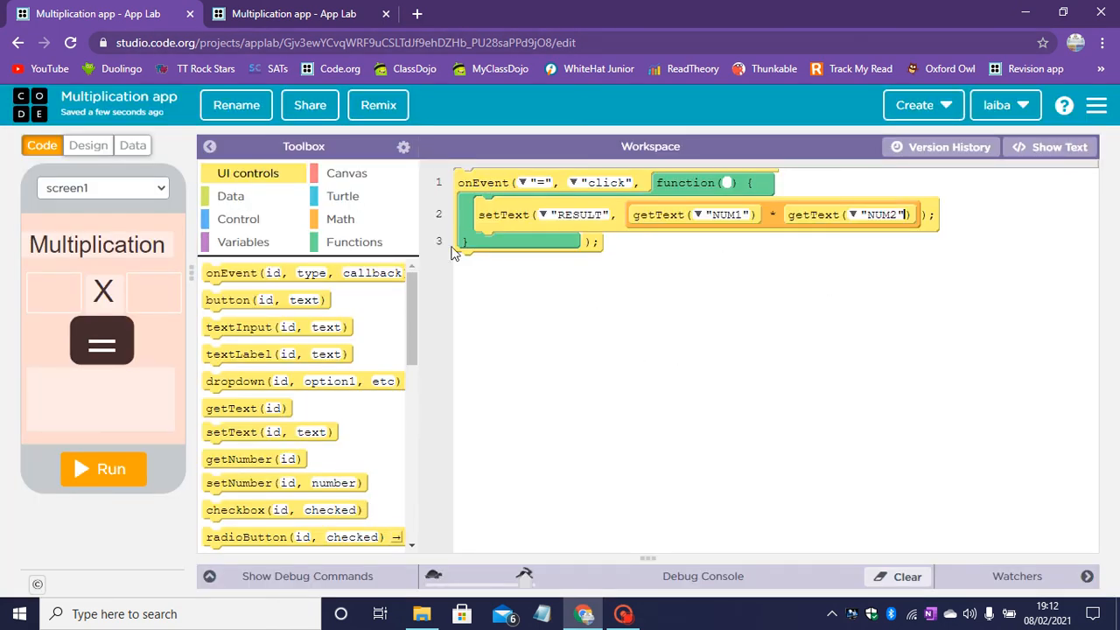
{"action": "mouse_move", "coordinate": [407, 129]}
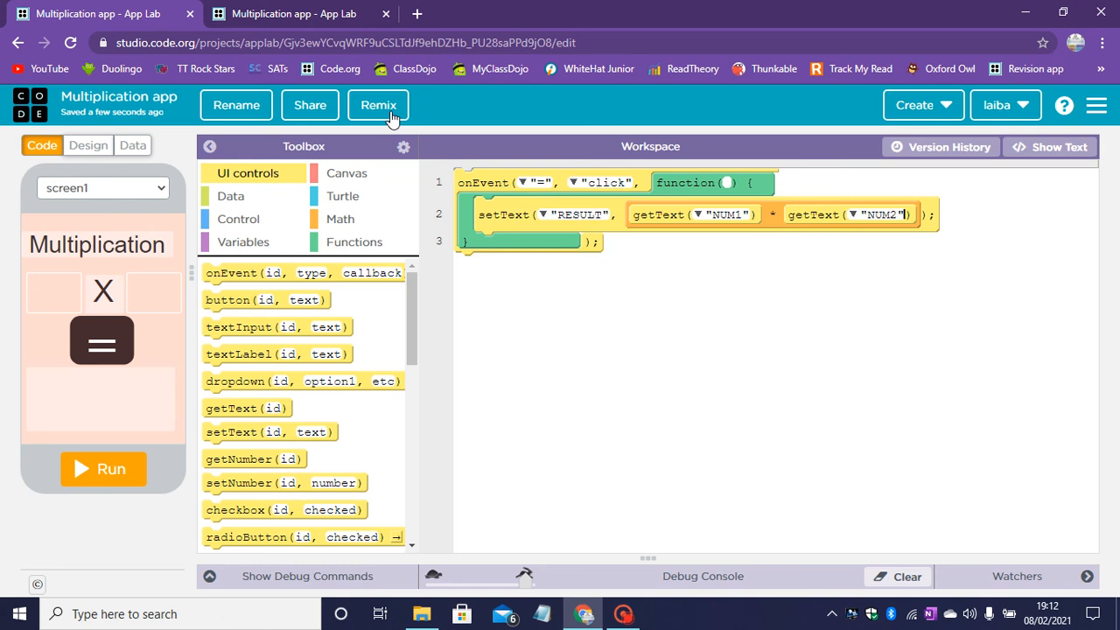
{"action": "mouse_move", "coordinate": [519, 281]}
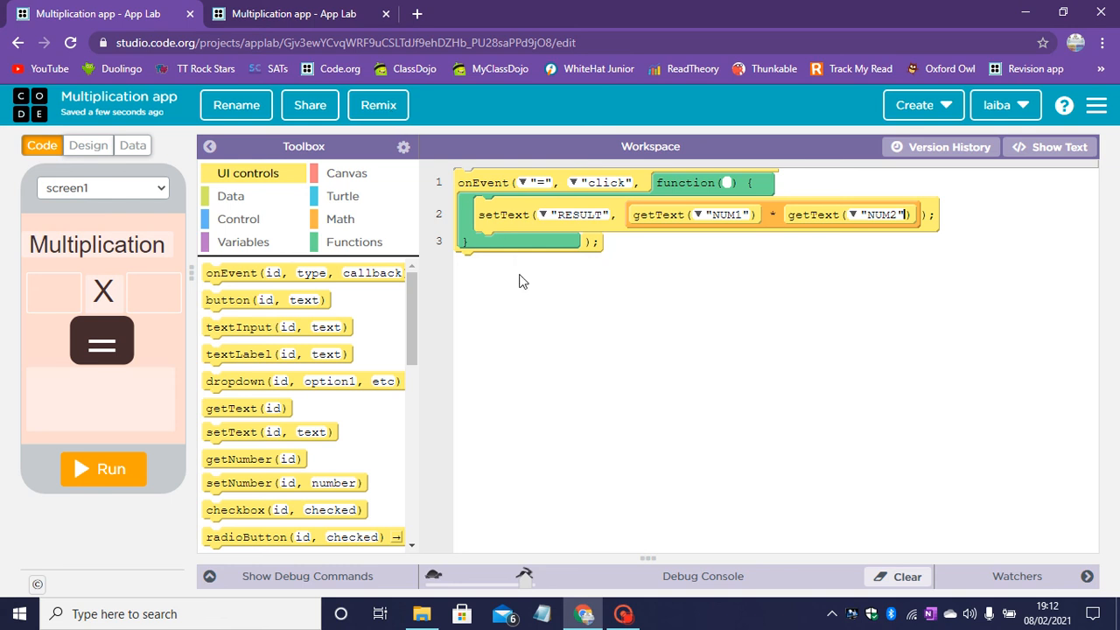